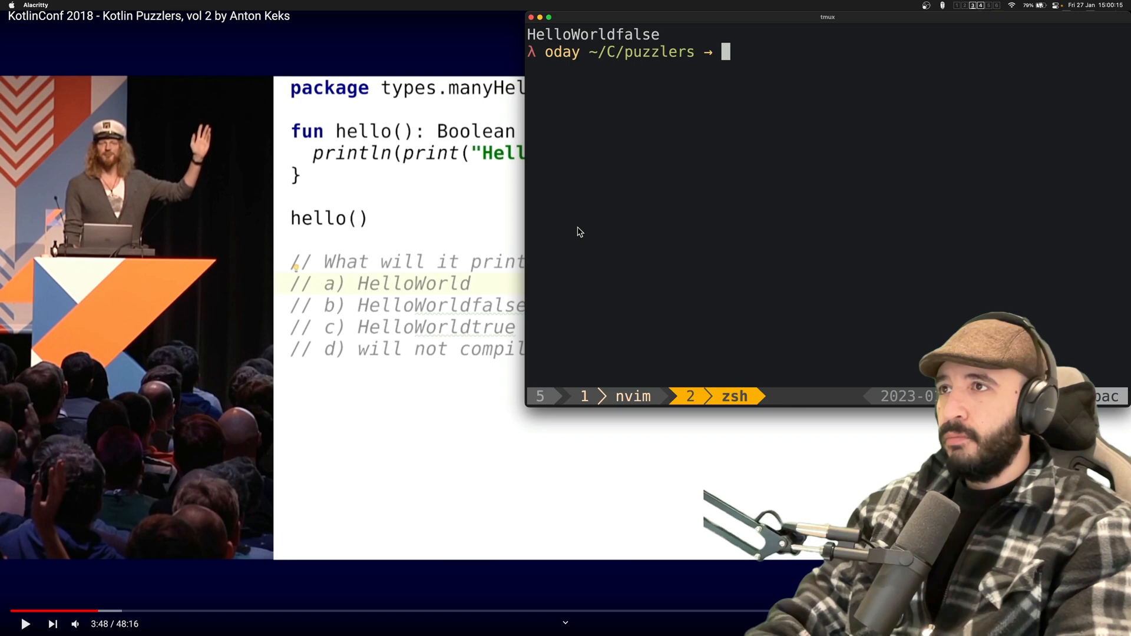
Launch ki, set val hello = print("hello"), then show it with println("$hello")
text(ki)
text(i)
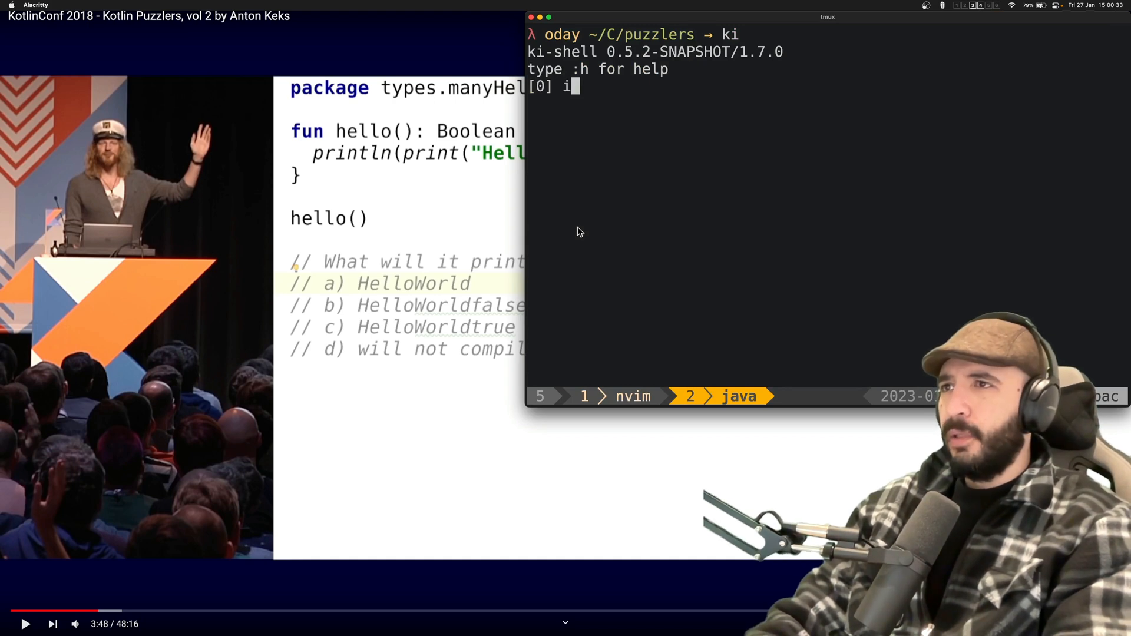
text(val hello)
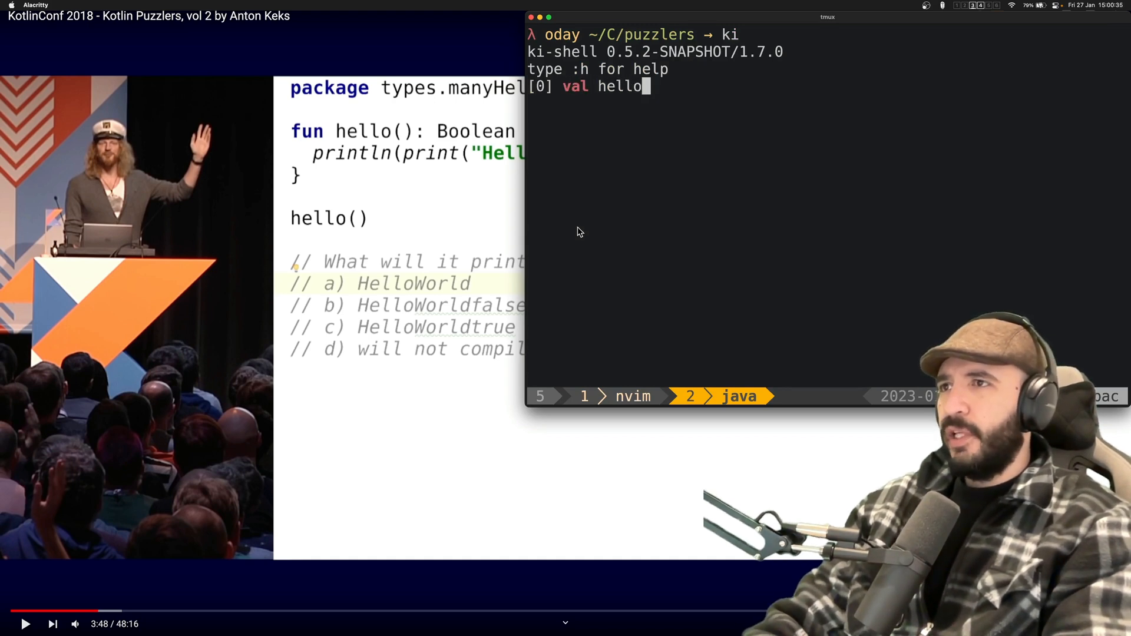
text(= print("hello)
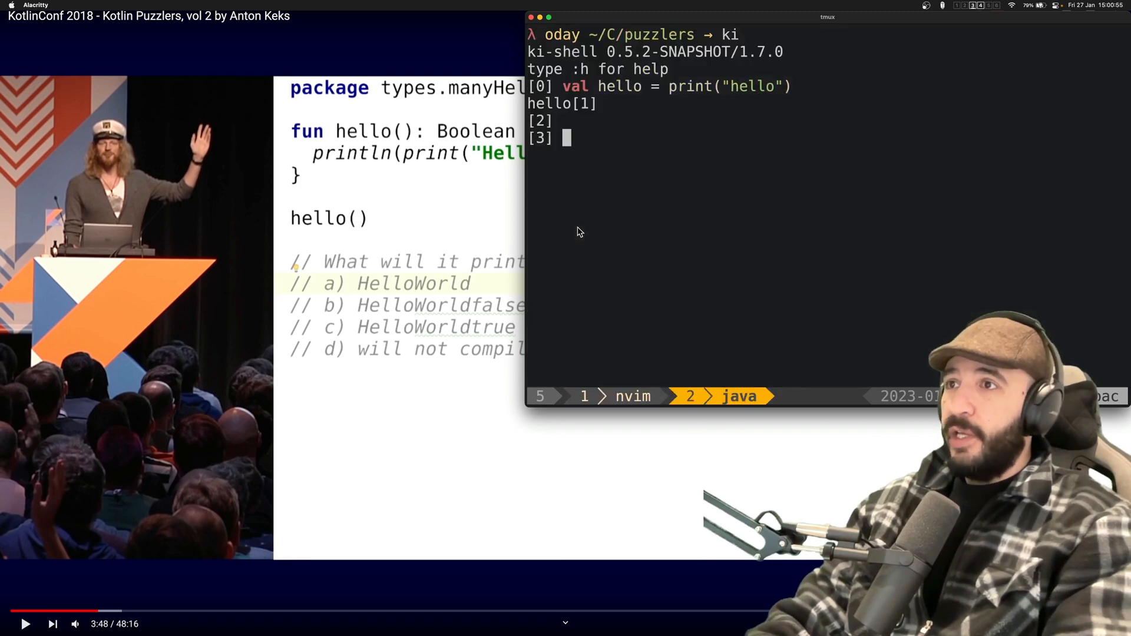
text(prin)
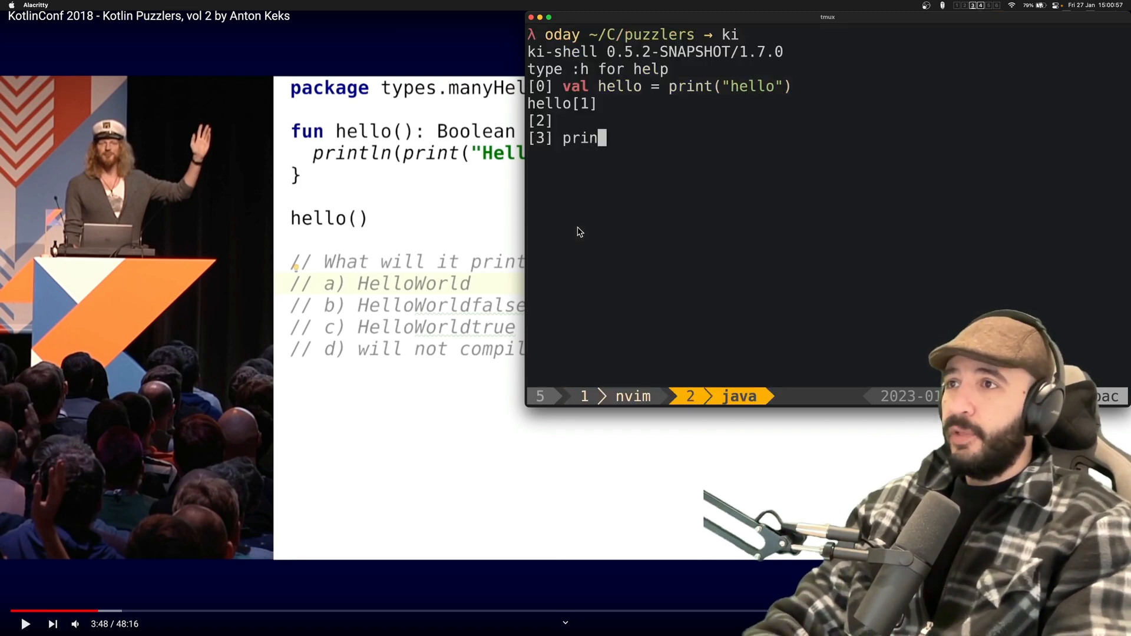
text(tln("$)
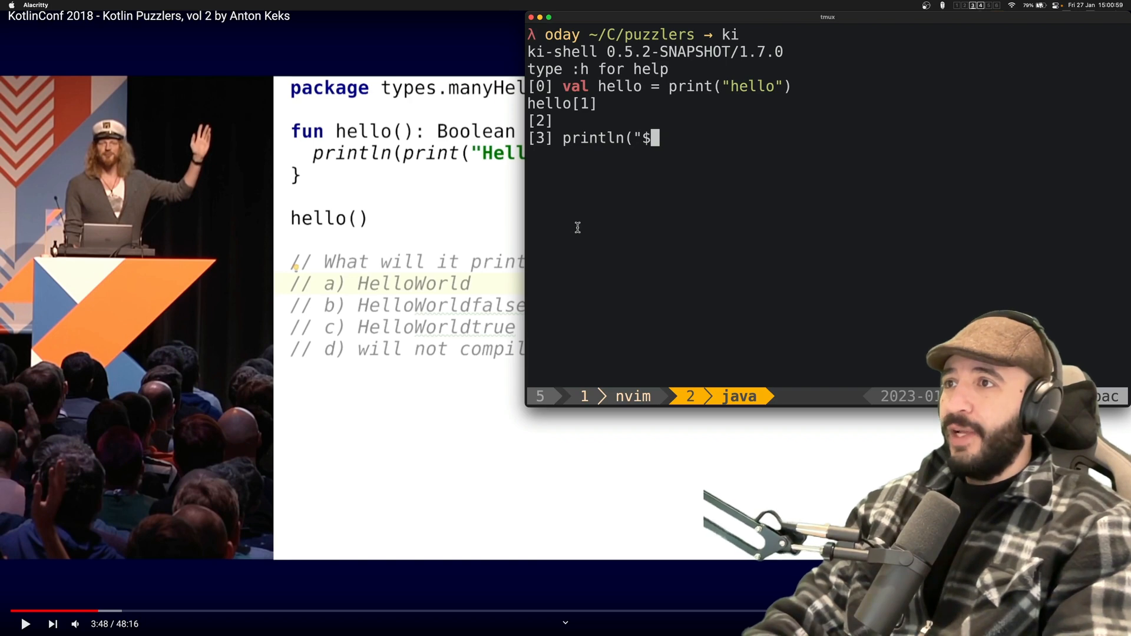
text(hello"))
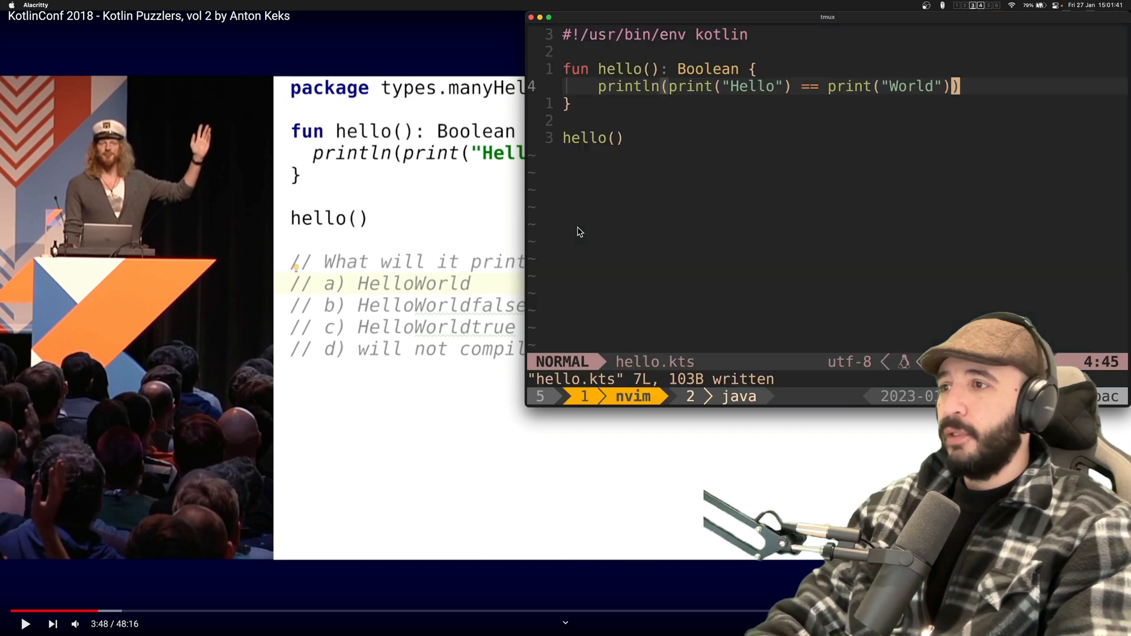
Append '== return false)' to the println line in hello.kts and save
key(v)
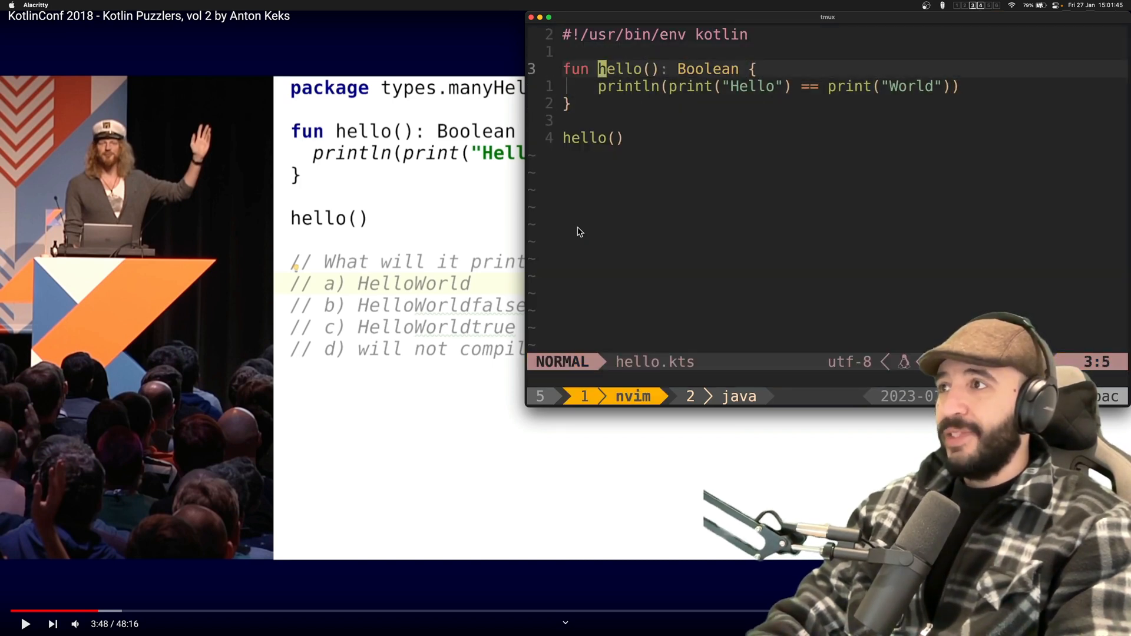
text(== return false))
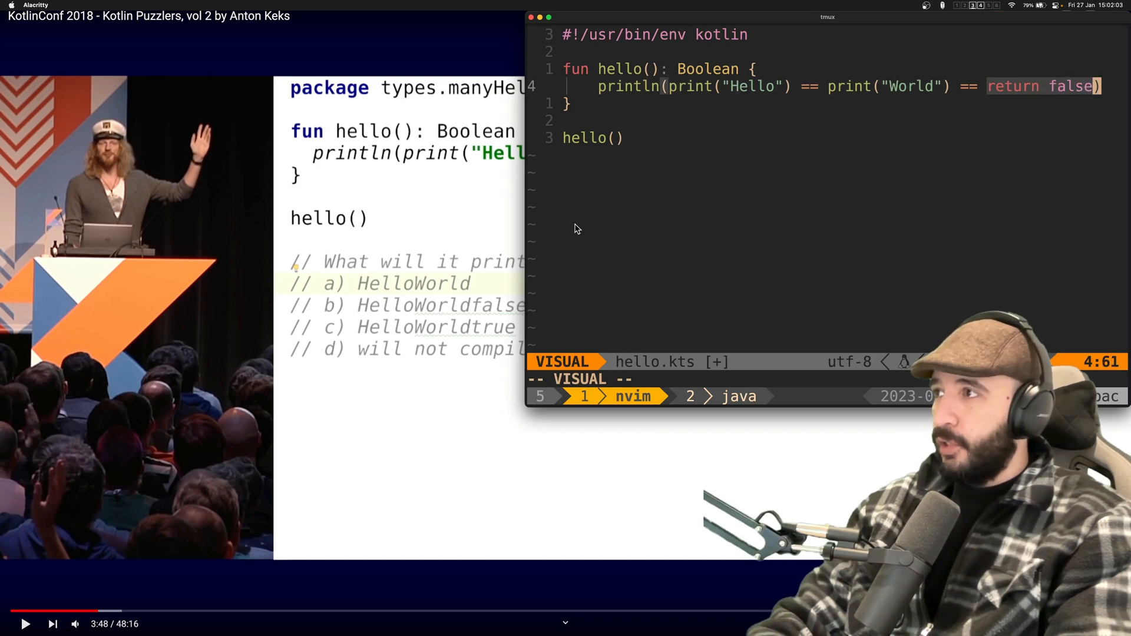
key(Escape)
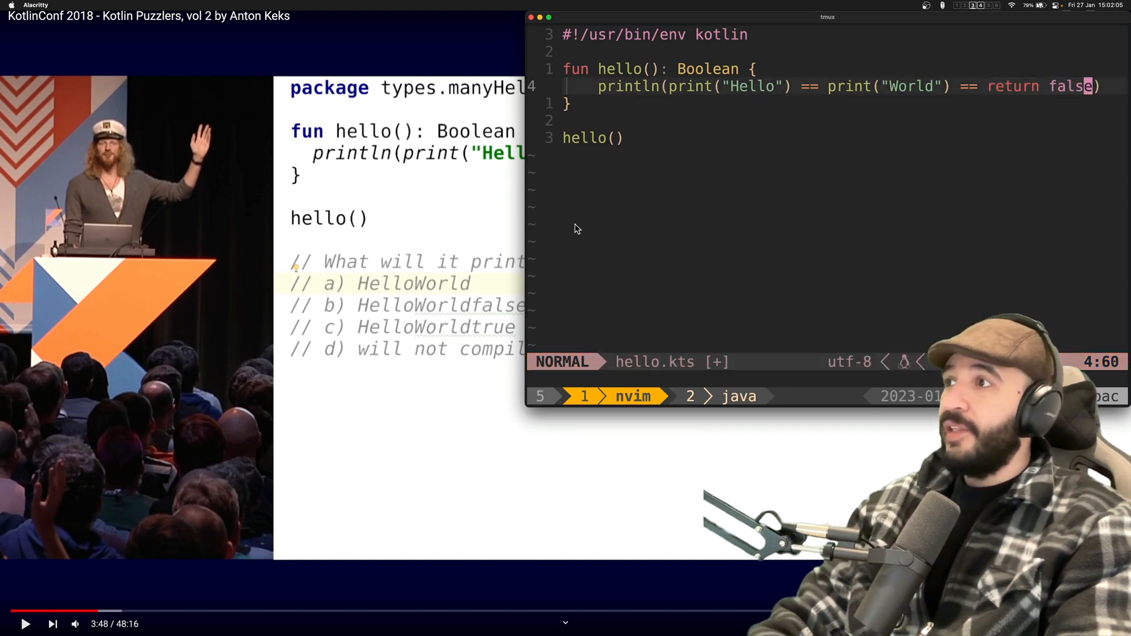
key(0)
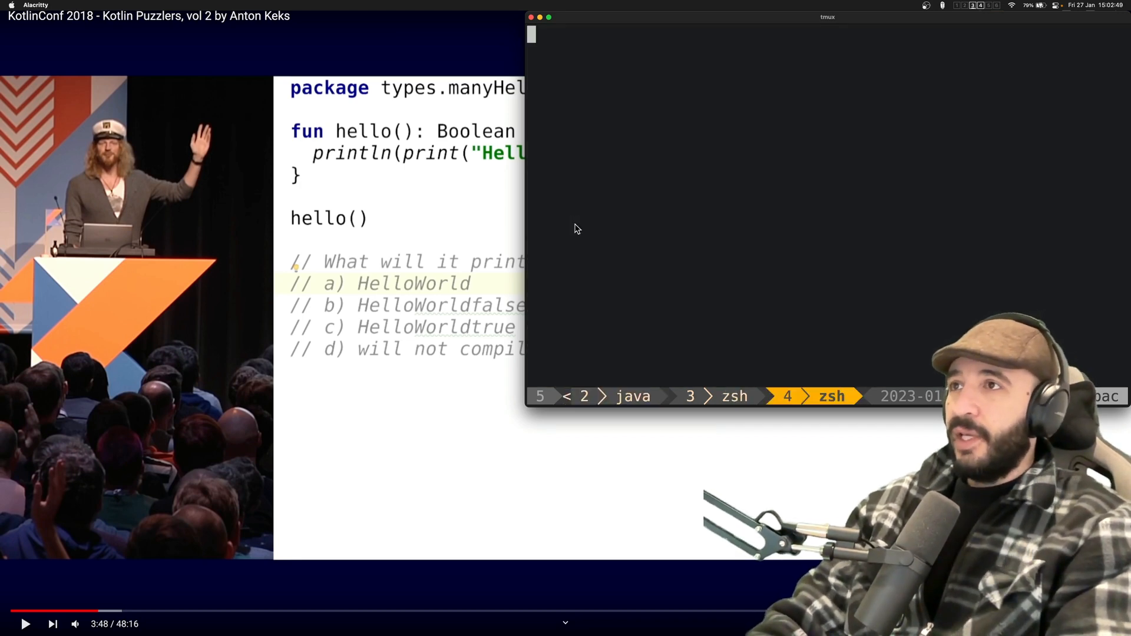
Return to the nvim window and visually select part of the print("Hello") call
key(Return)
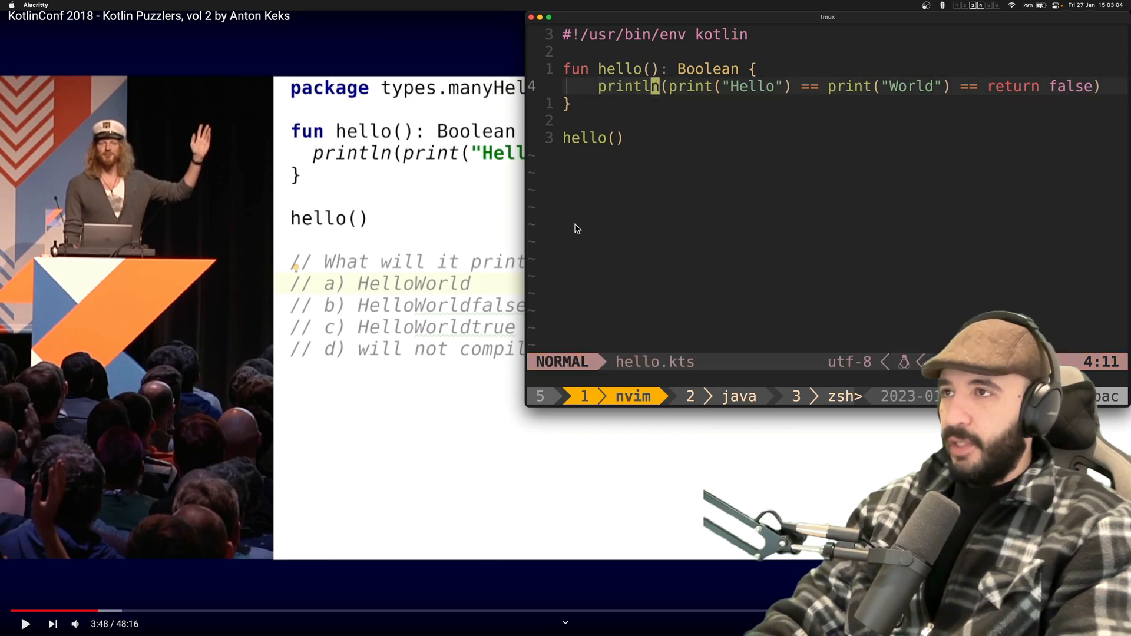
key(v)
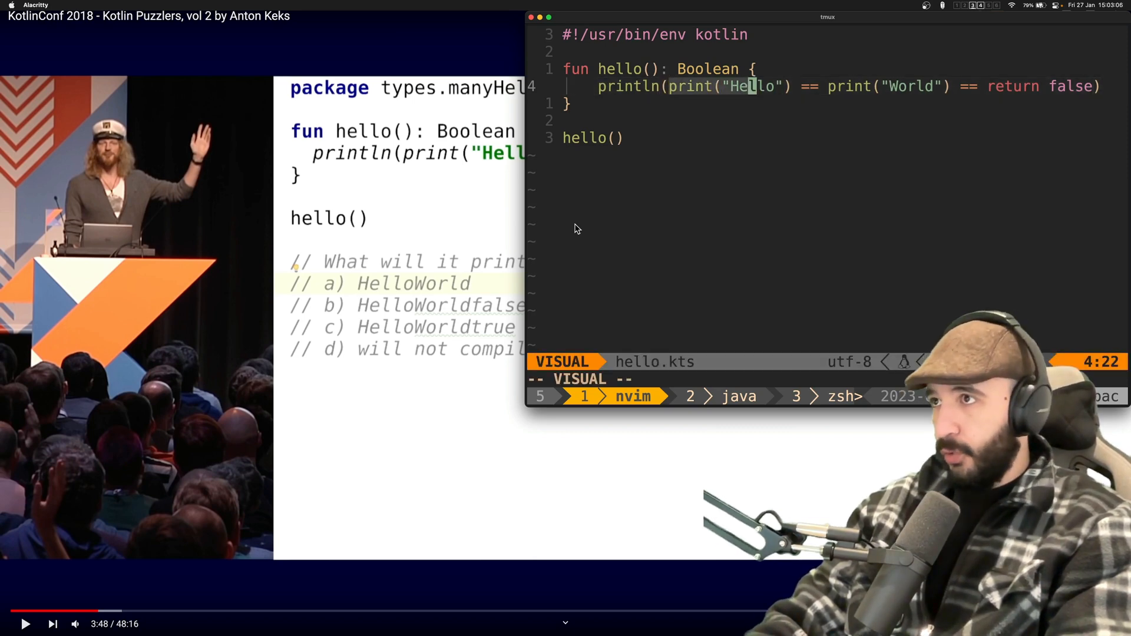
key(Escape)
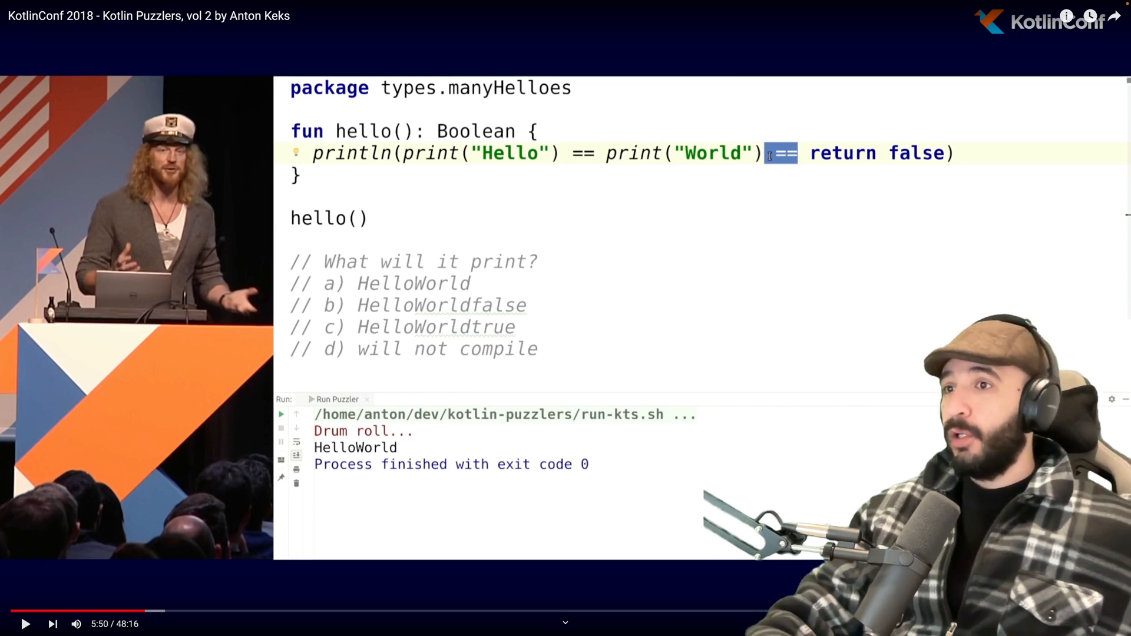
click(25, 624)
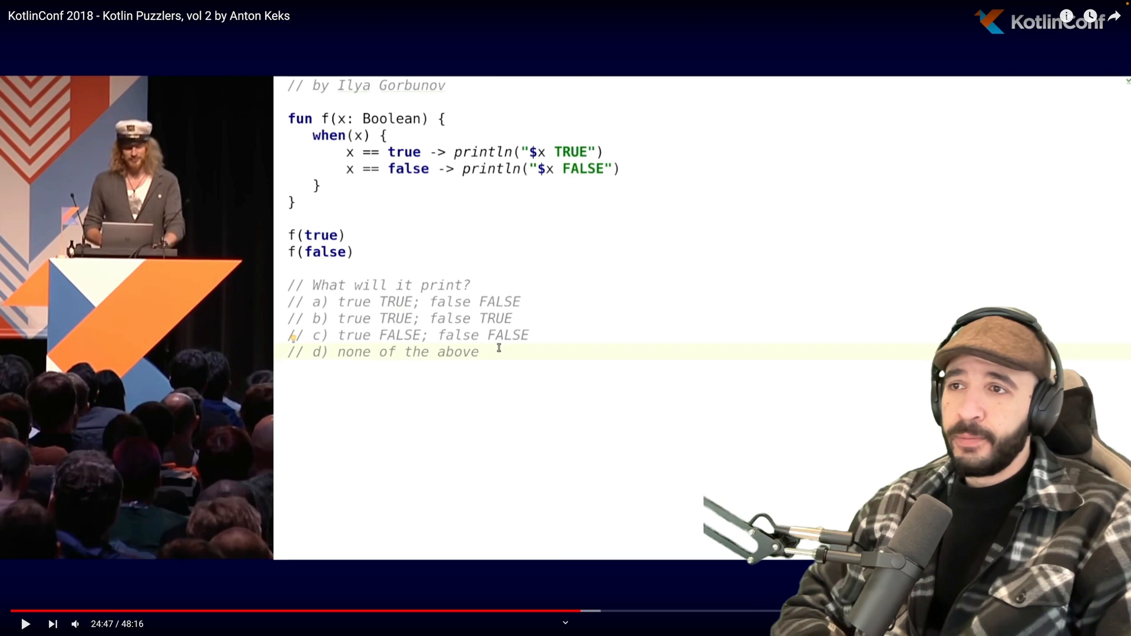
mouse_move(497, 512)
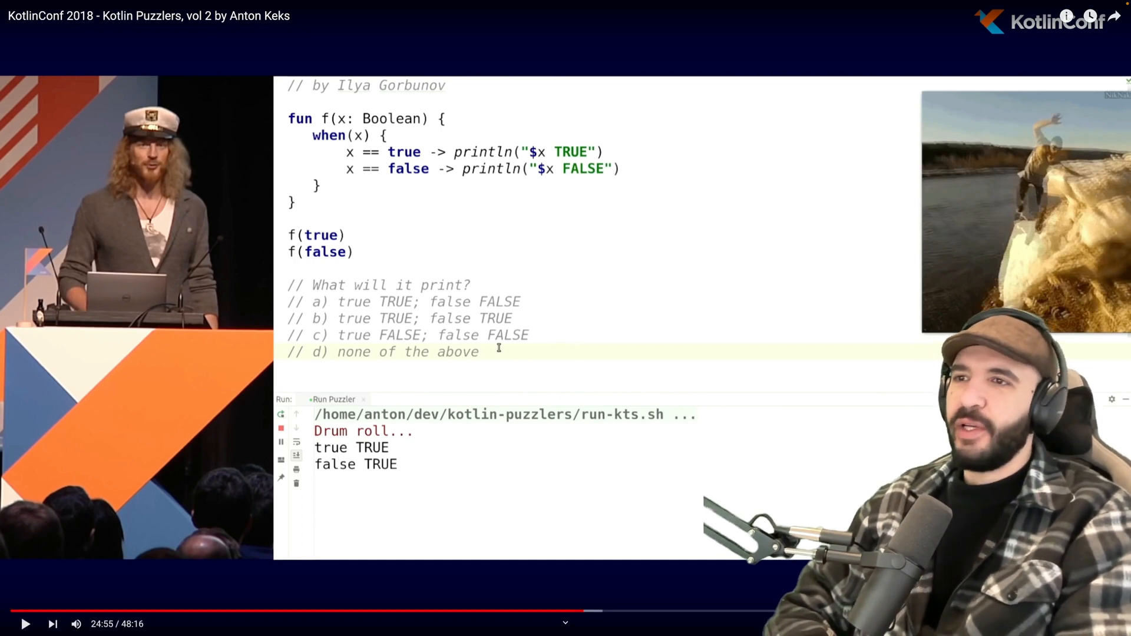
mouse_move(530, 313)
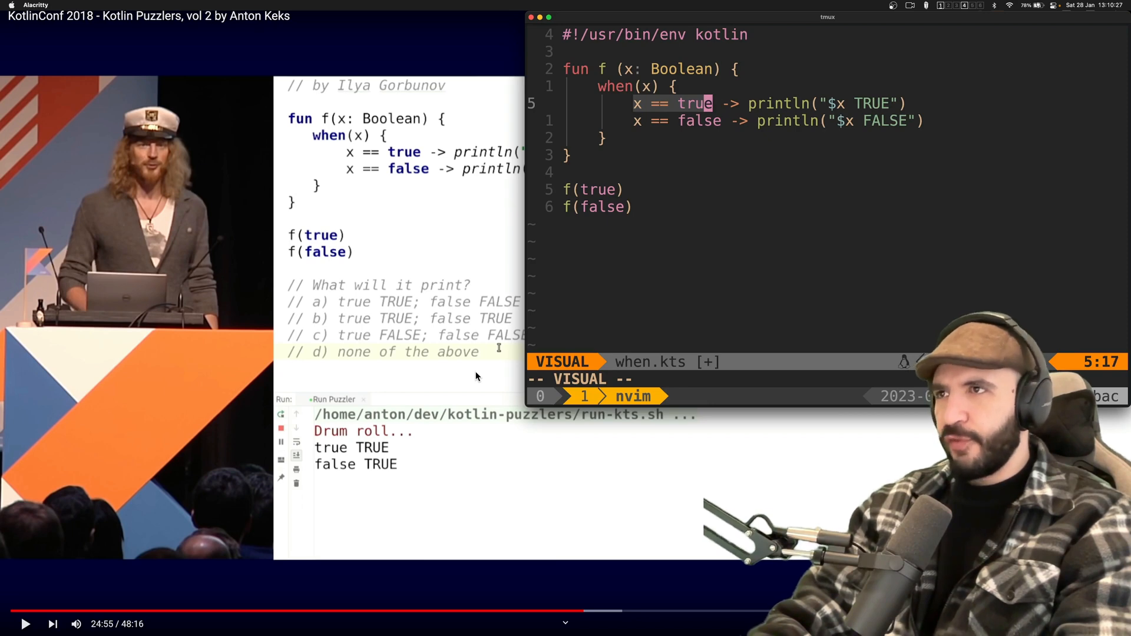
Put parentheses around both when conditions, add 'else -> {}', and save when.kts
key(Escape)
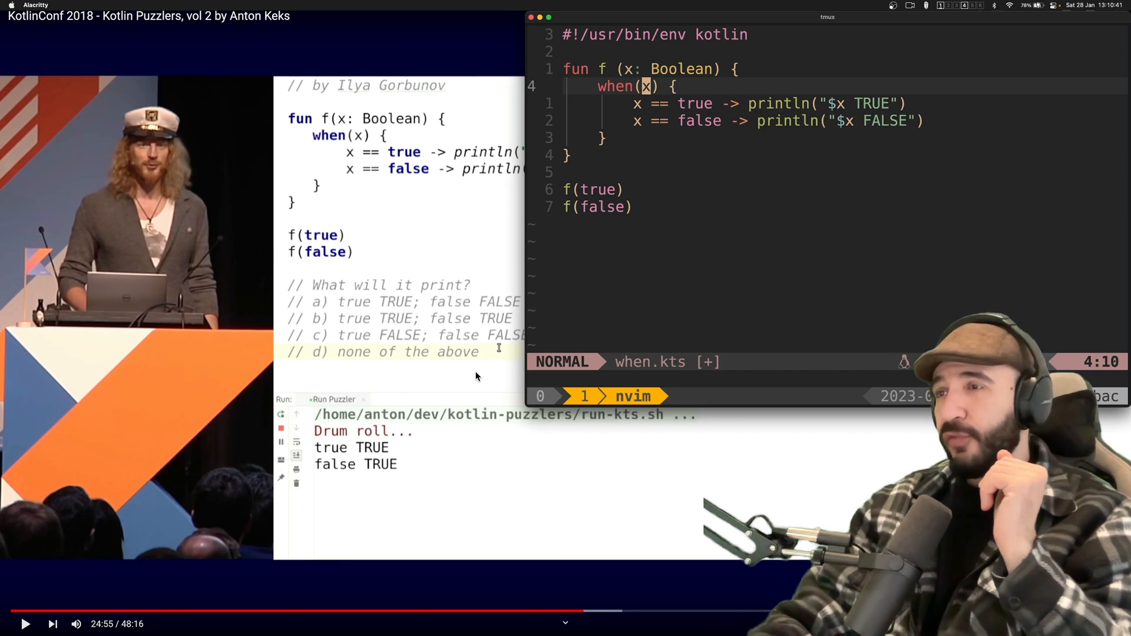
key(j)
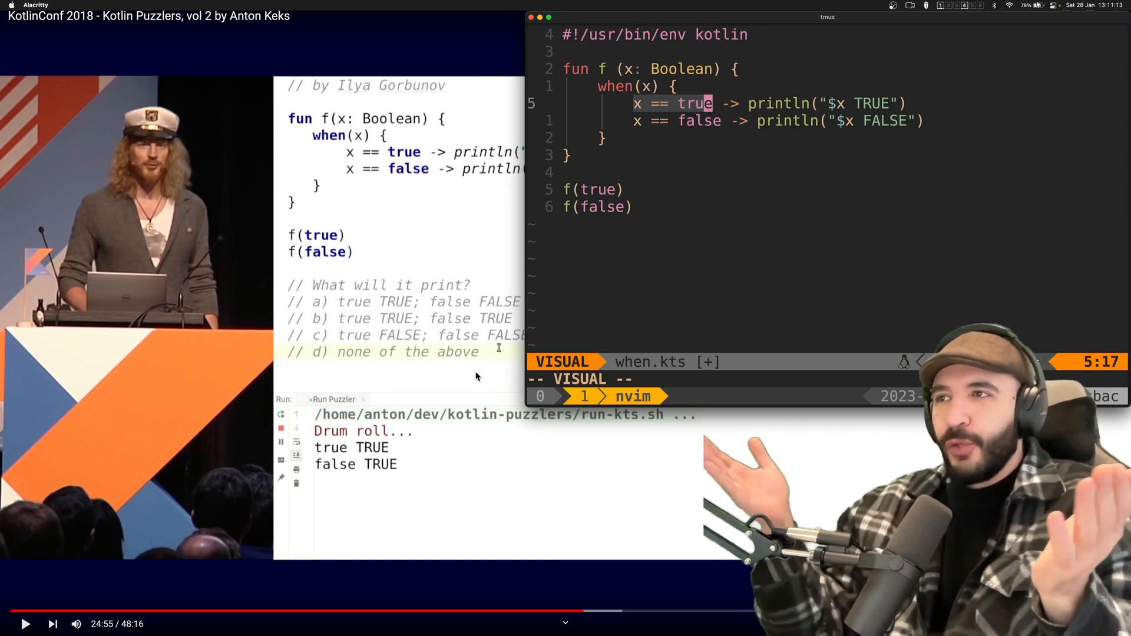
key(Escape)
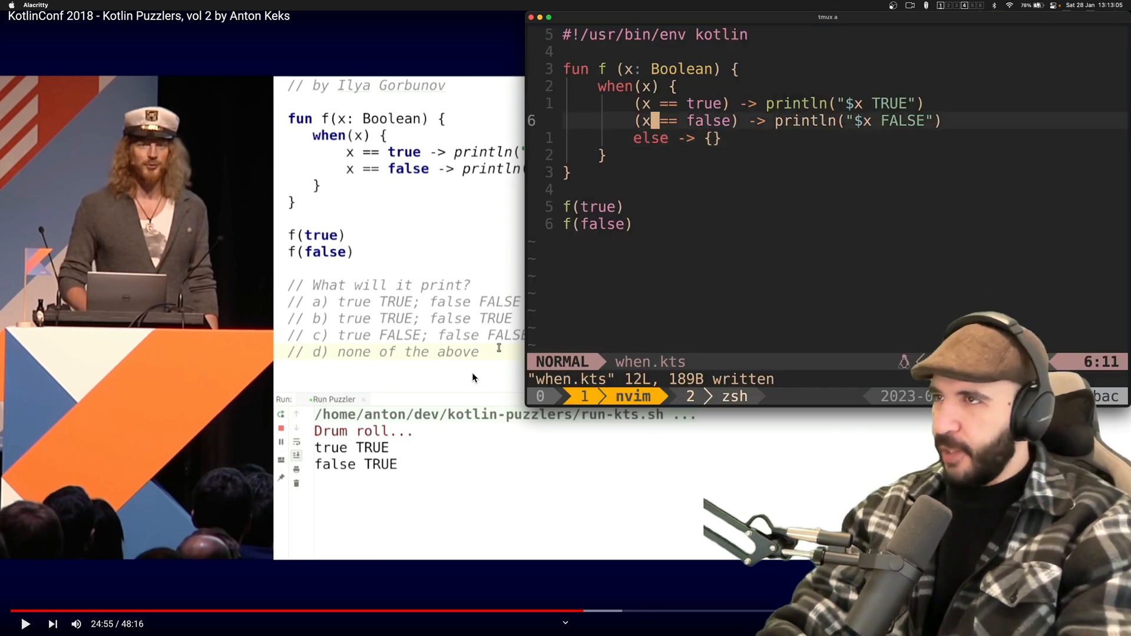
key(Up)
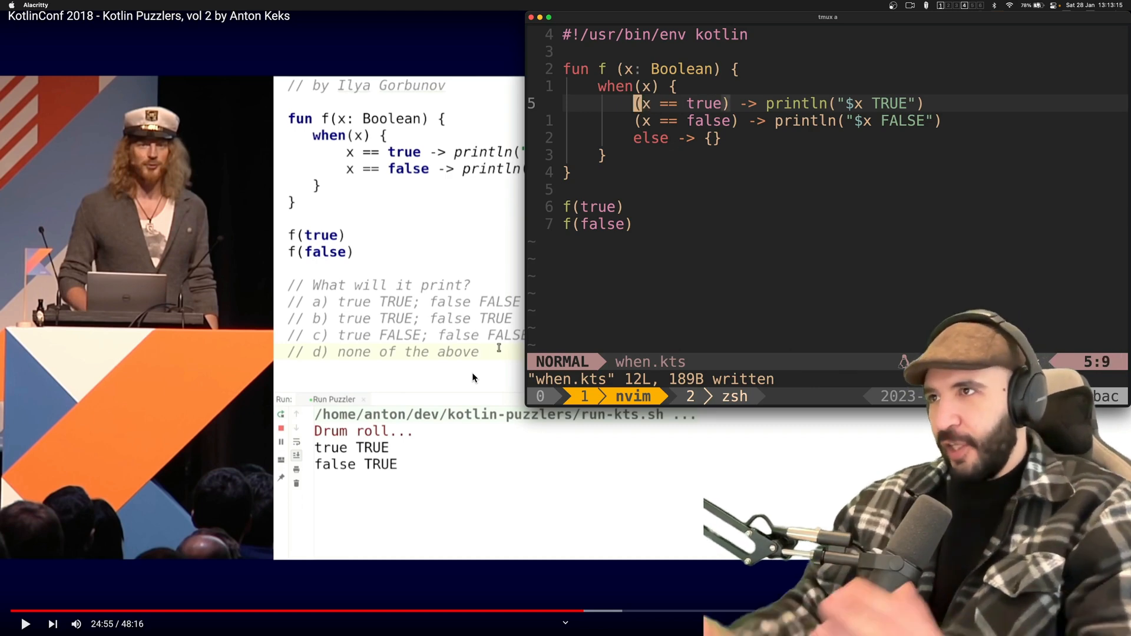
key(v)
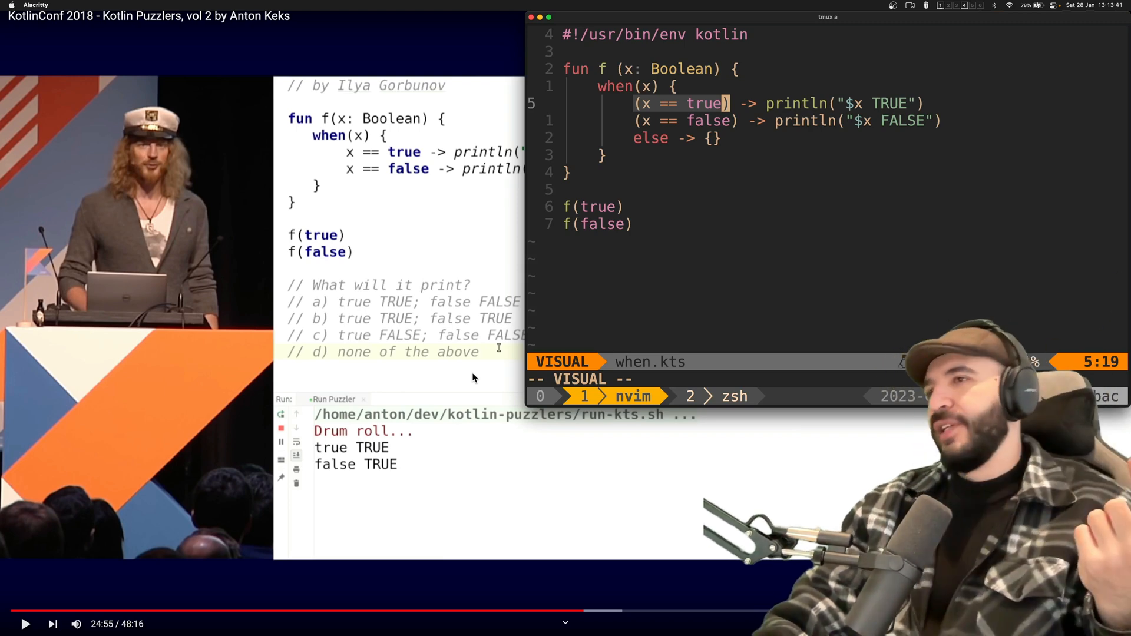
key(Escape)
text(ki)
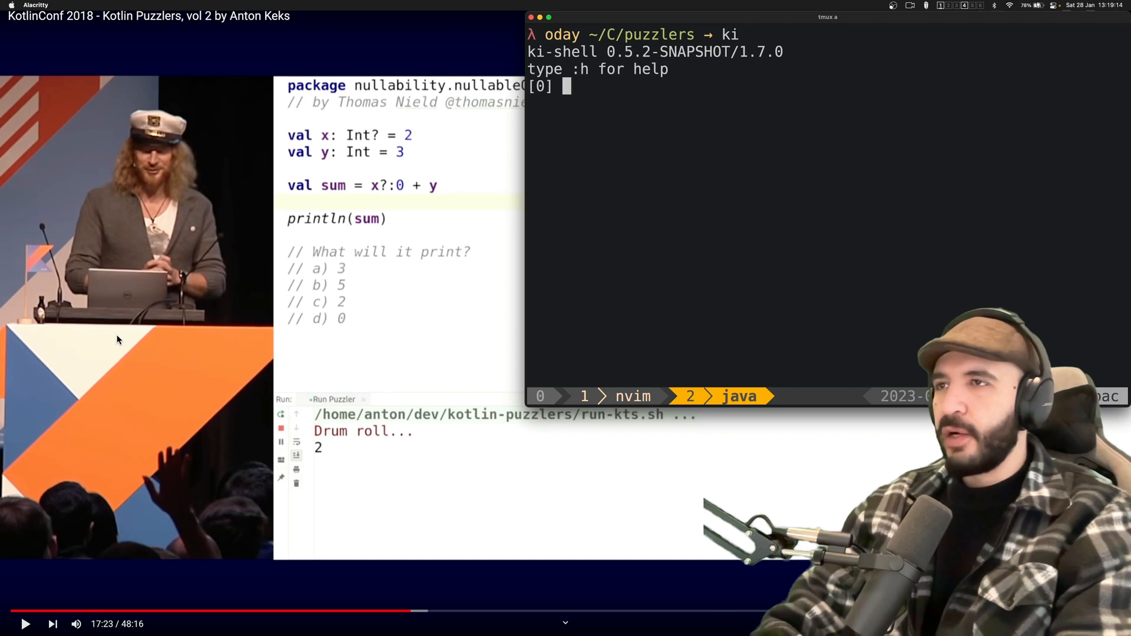
Declare val array: IntArray? = intArrayOf(1, 2, 3, 4, 5) in ki-shell
text(val array: IntAr)
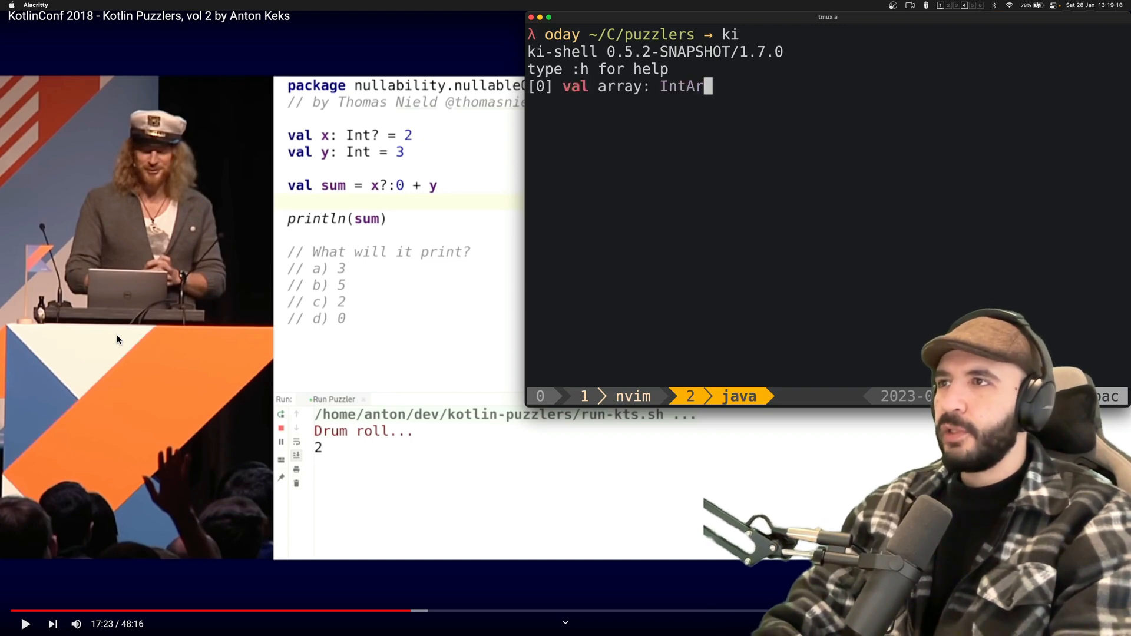
text(ray? = i)
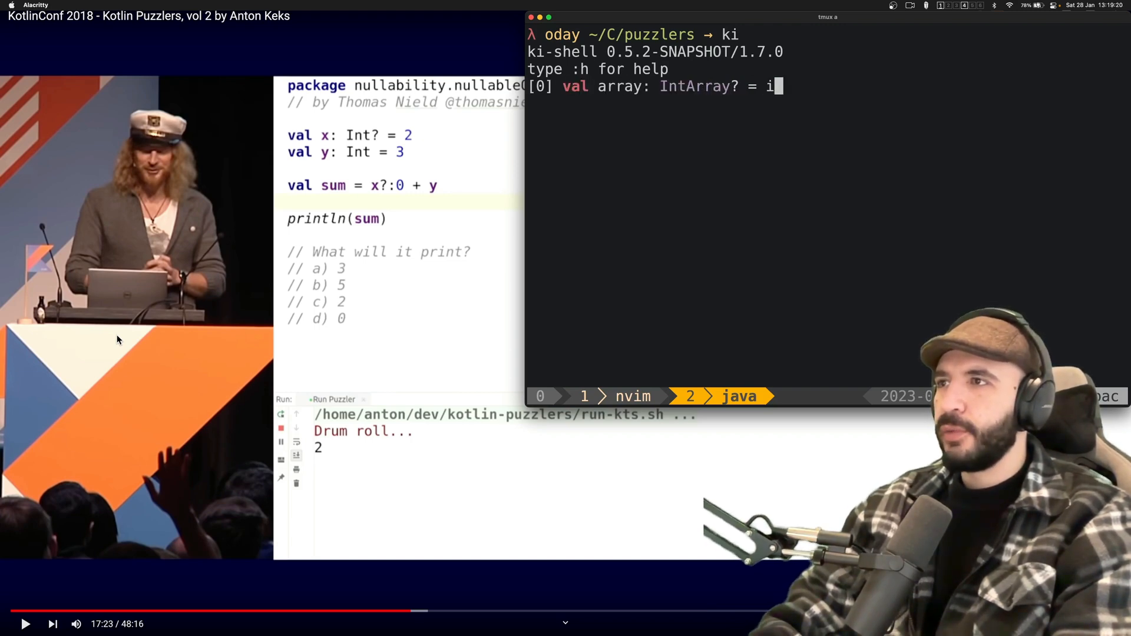
text(ntArrayOf()
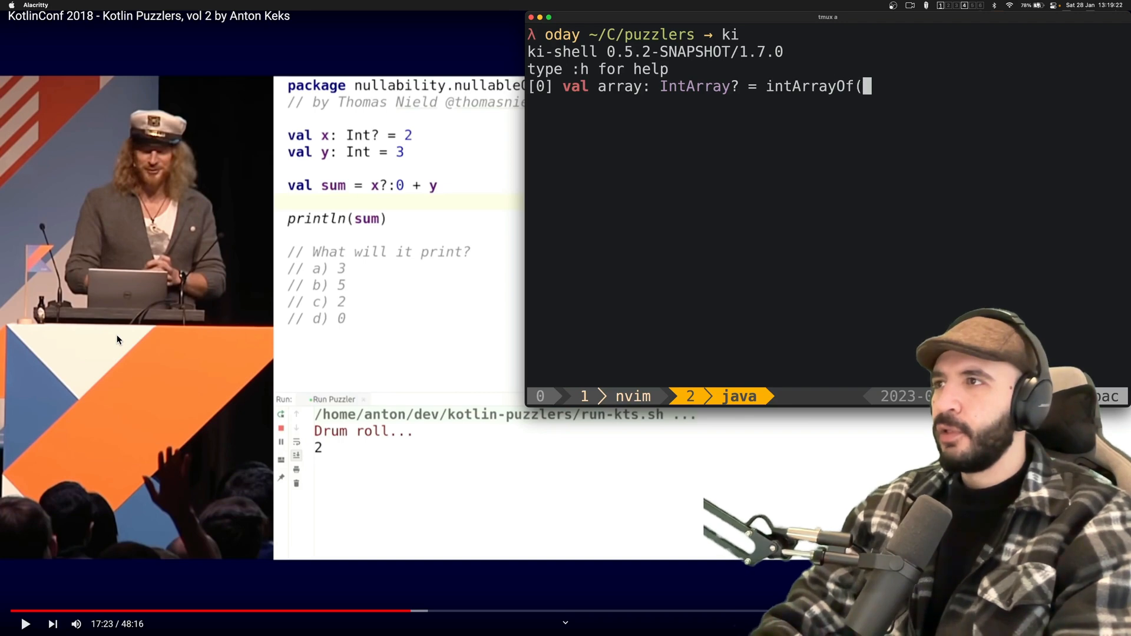
text(1, 2, 3, 4, 5))
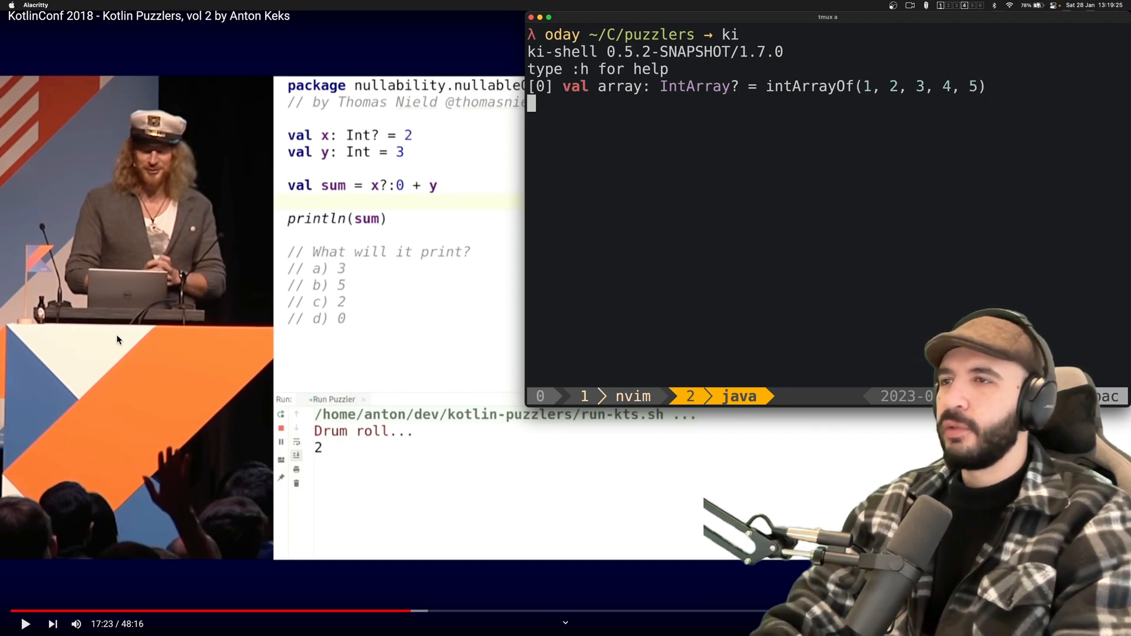
Define length as if (array != null) array.size, then evaluate length to get 5
text(val length =)
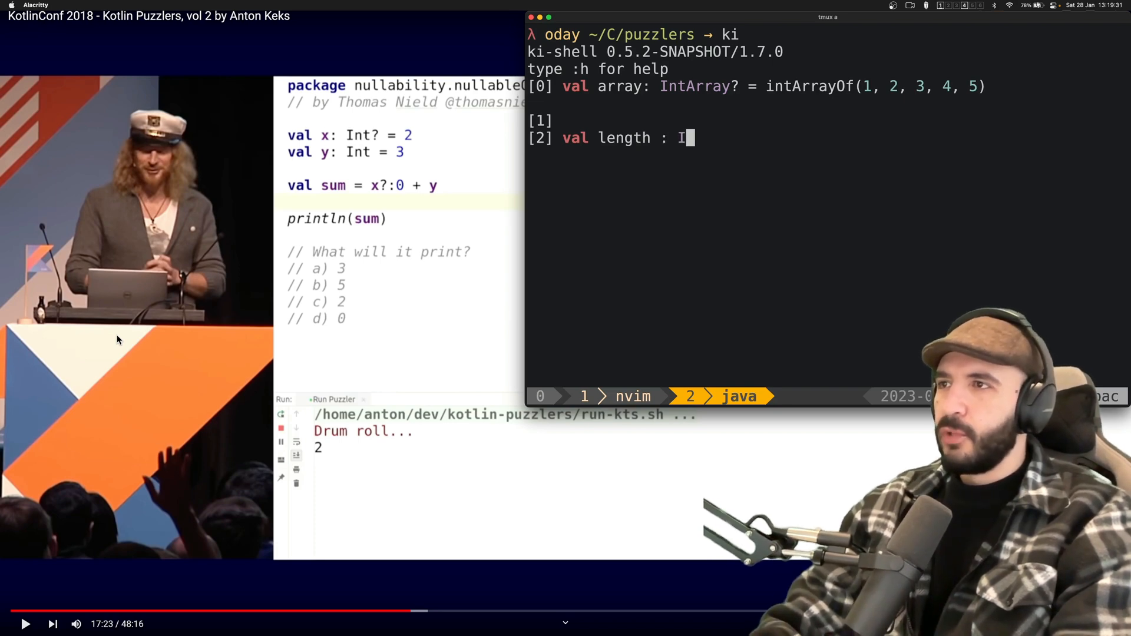
text(nt =)
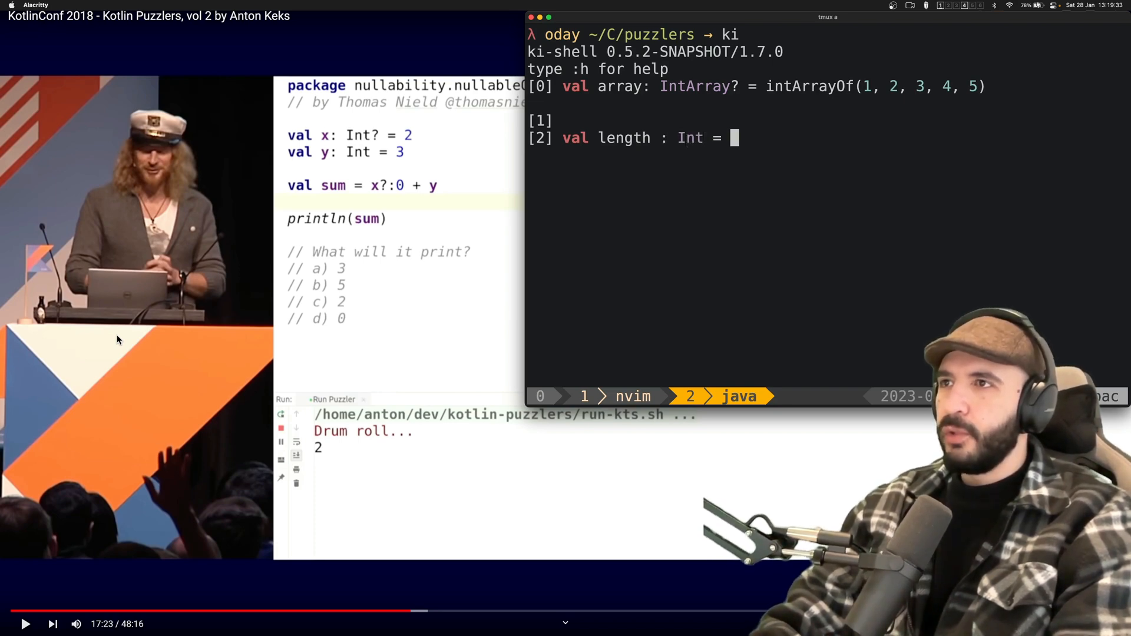
text(if (array)
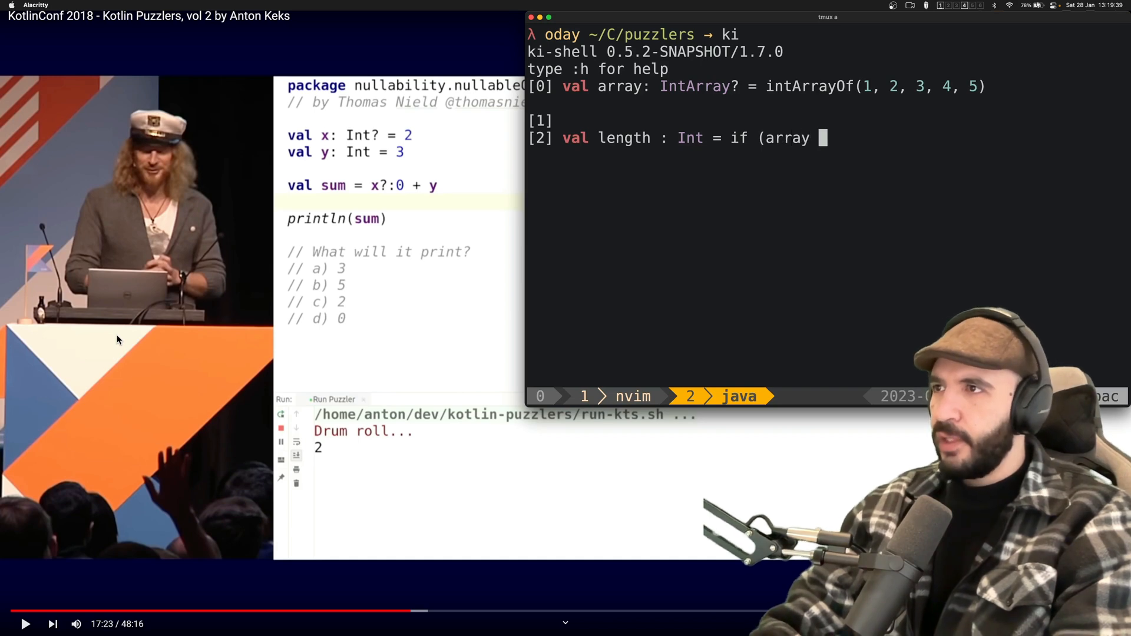
text(!= null))
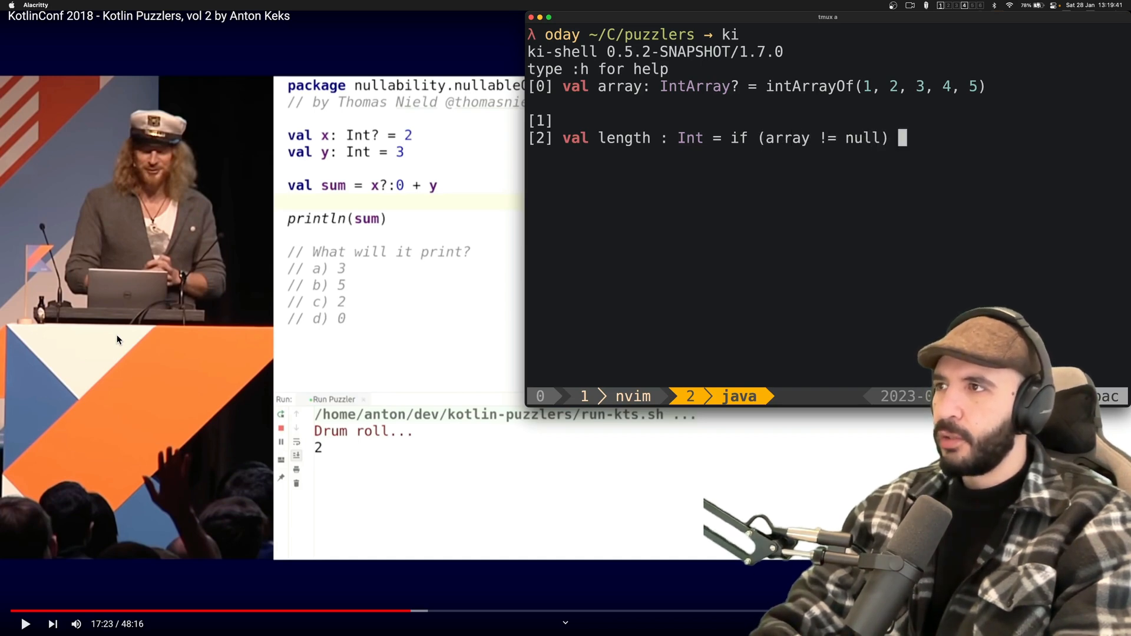
text(array.size else -1)
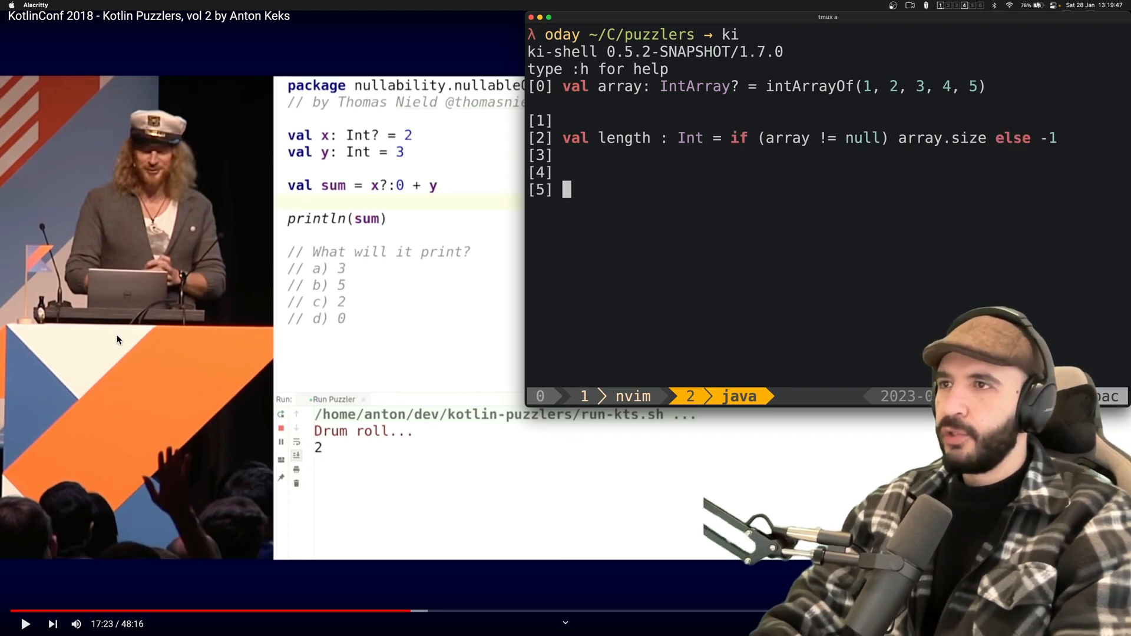
text(length)
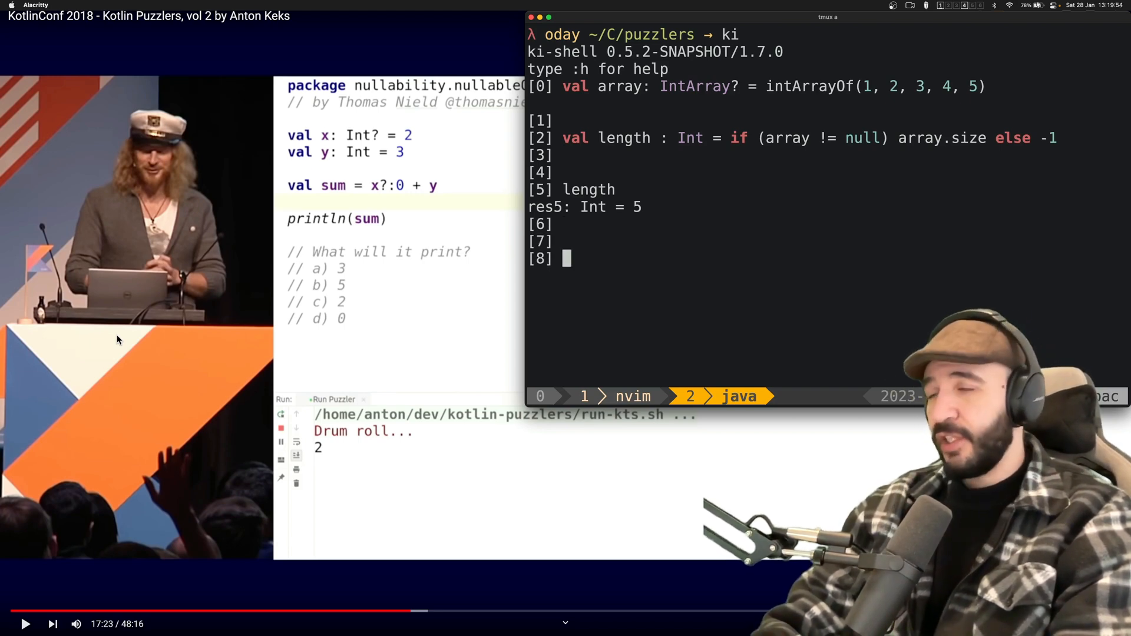
Redefine val length: Int = array?.size ?: -1 and evaluate it, giving 5
text(val length =)
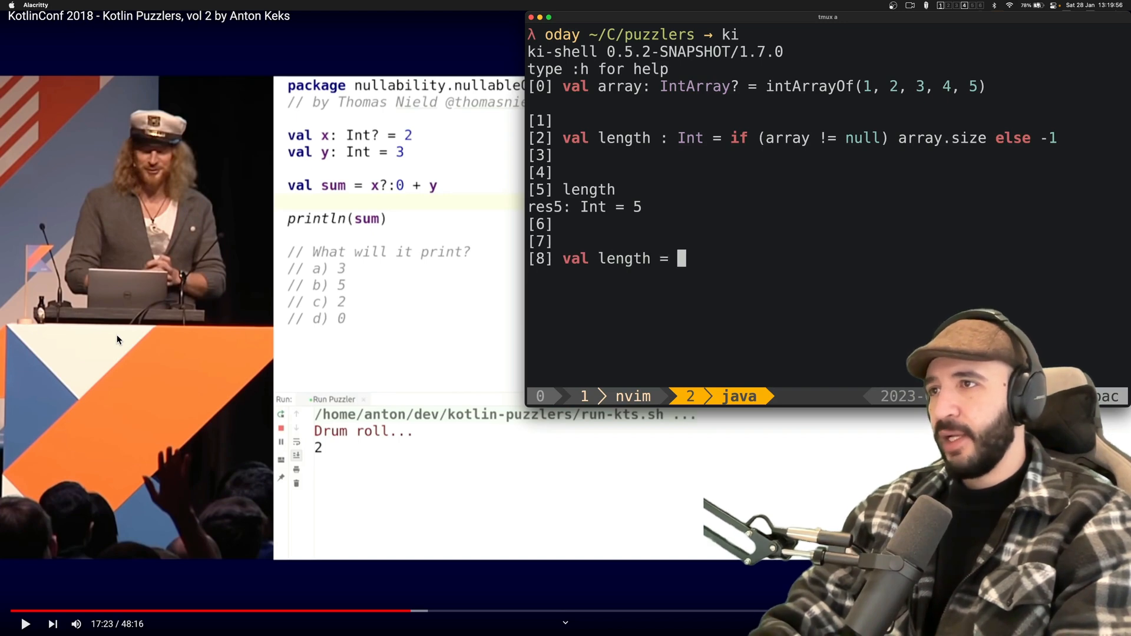
text(: Int)
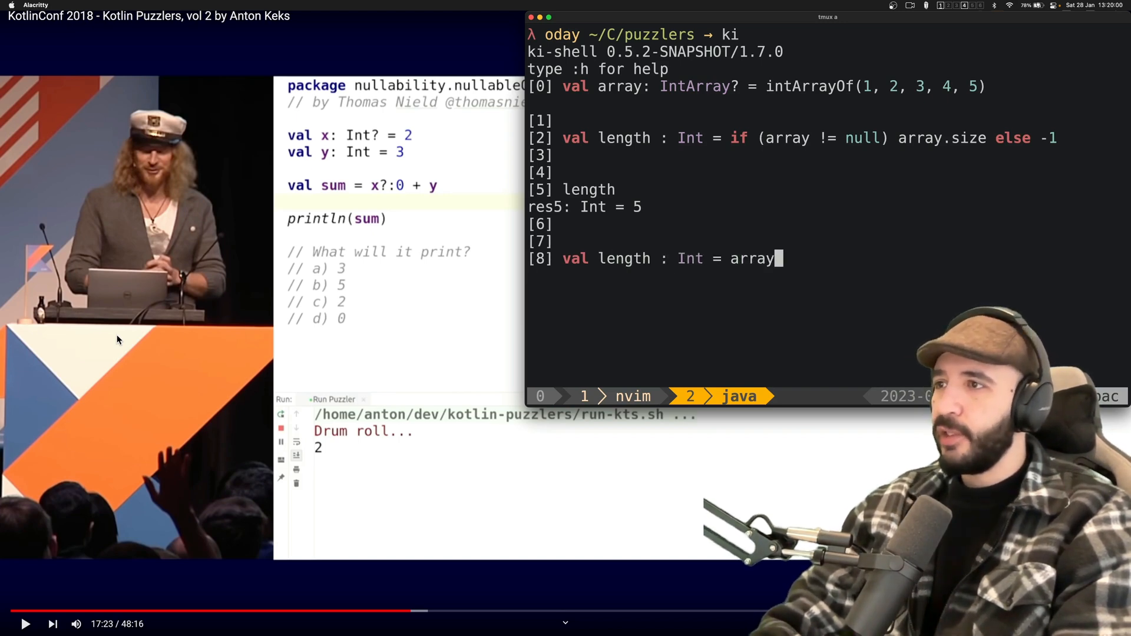
text(.size)
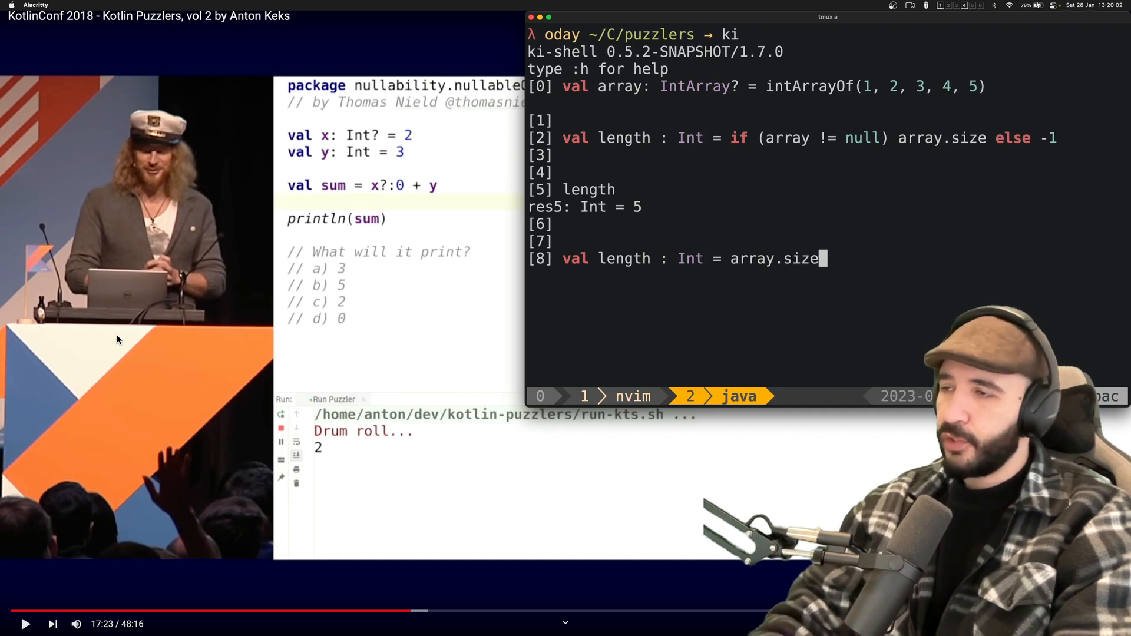
key(Left)
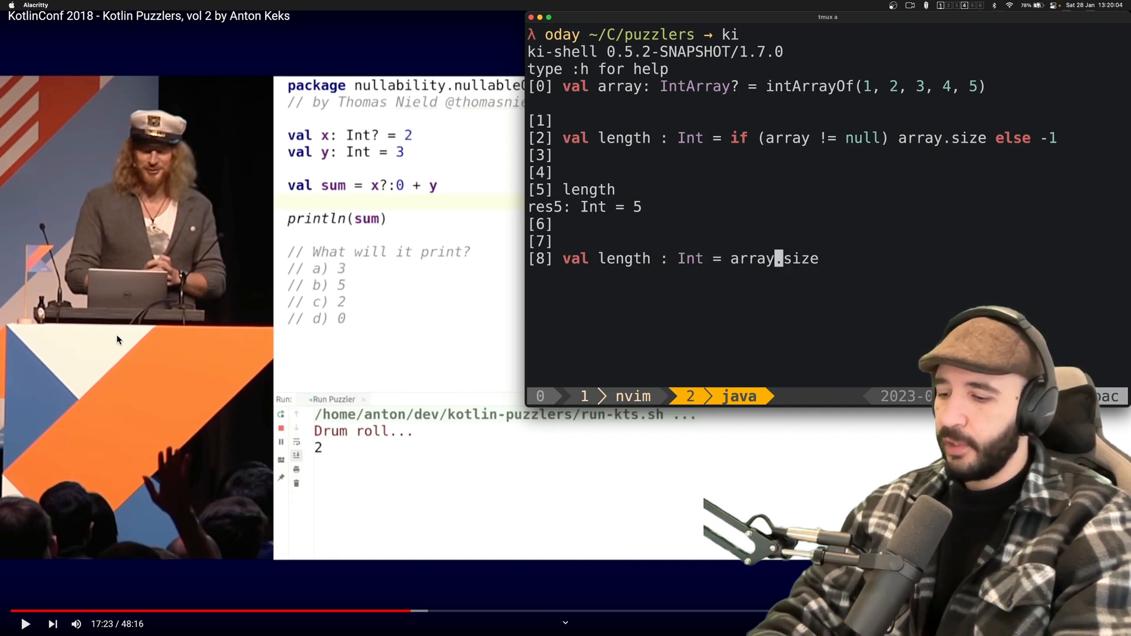
text(?)
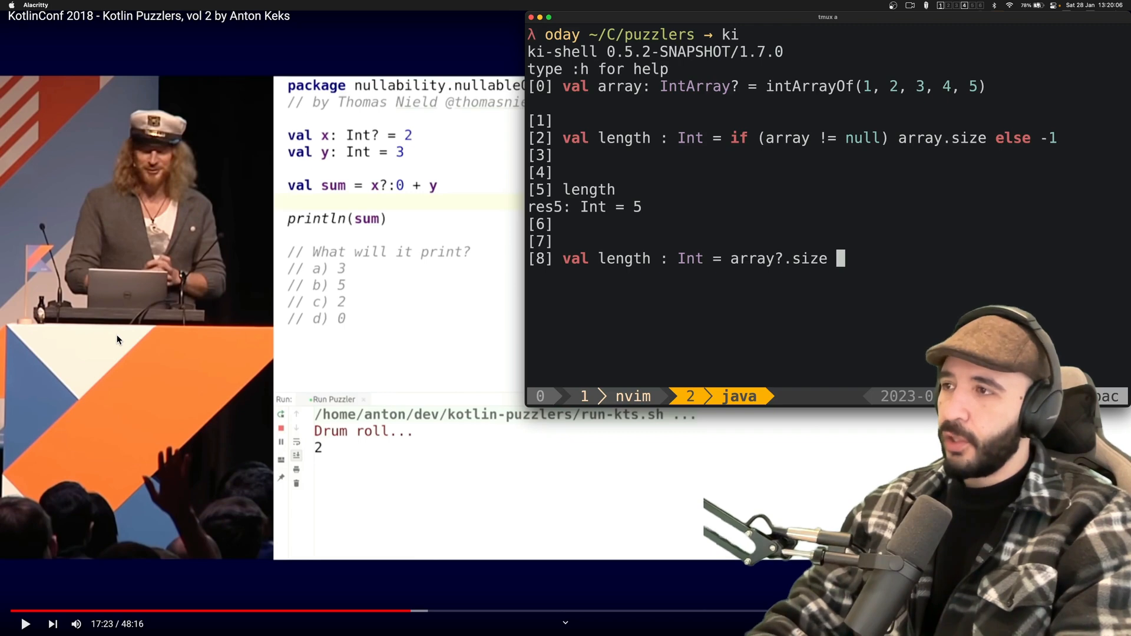
text(?: 01)
text(length)
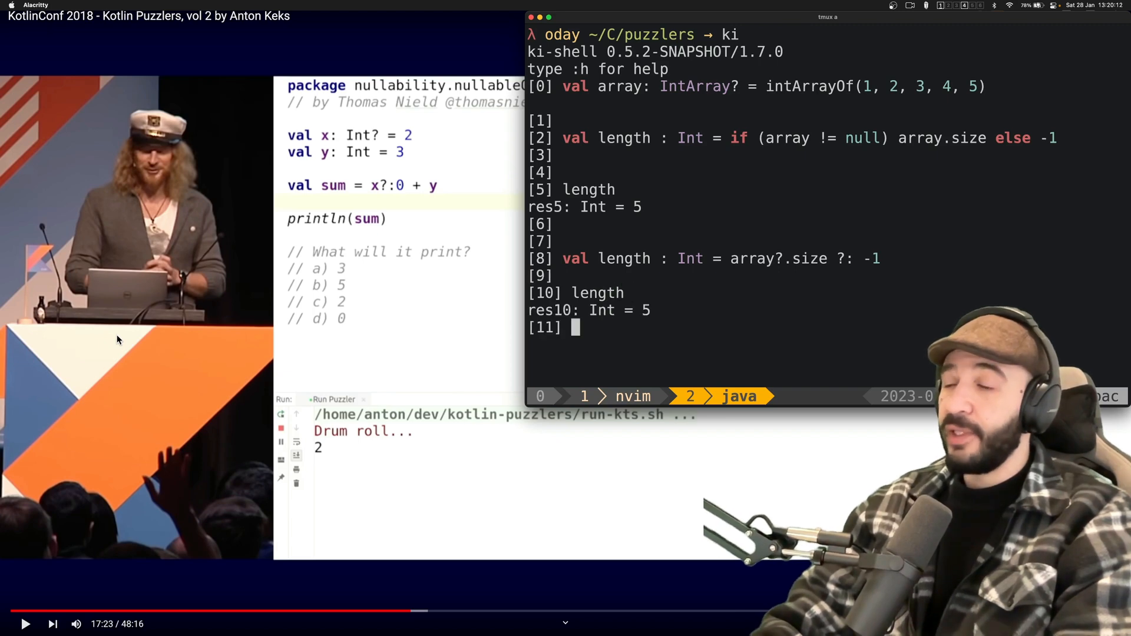
text(val array)
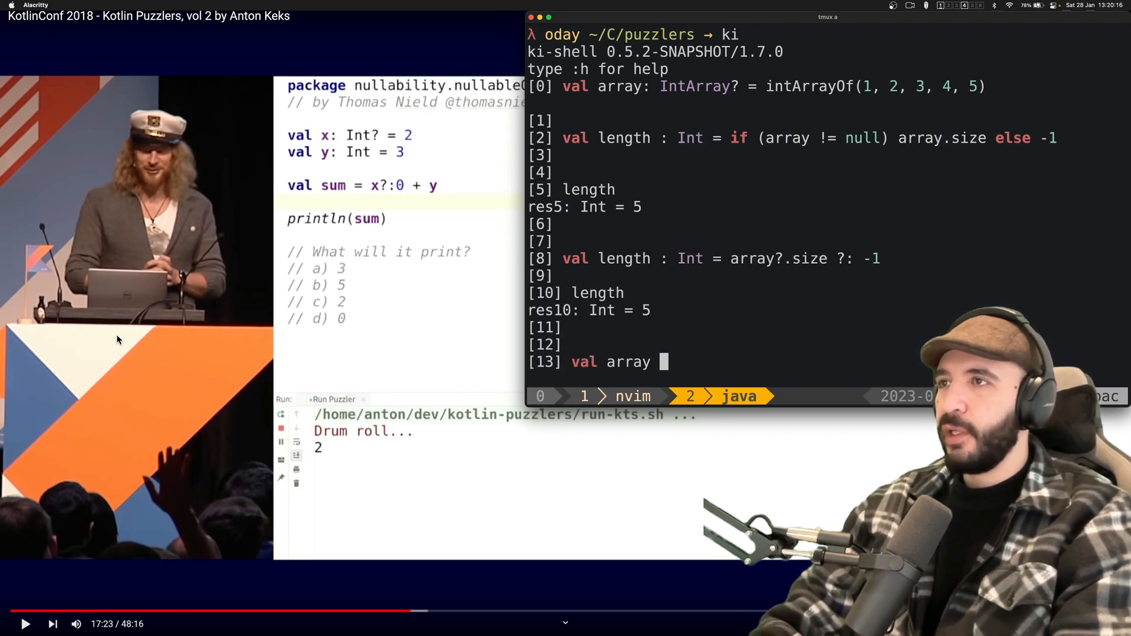
Redeclare val array: IntArray? = null, then val length: Int = array?.size ?: -1
text(: IntArray)
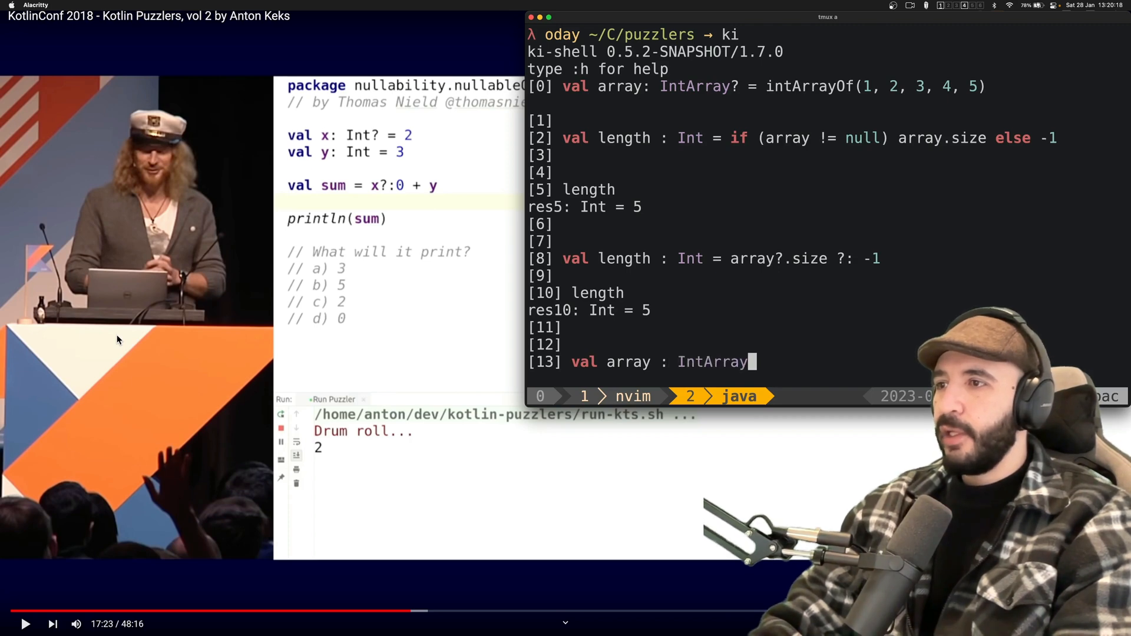
text(? = nul)
text(va)
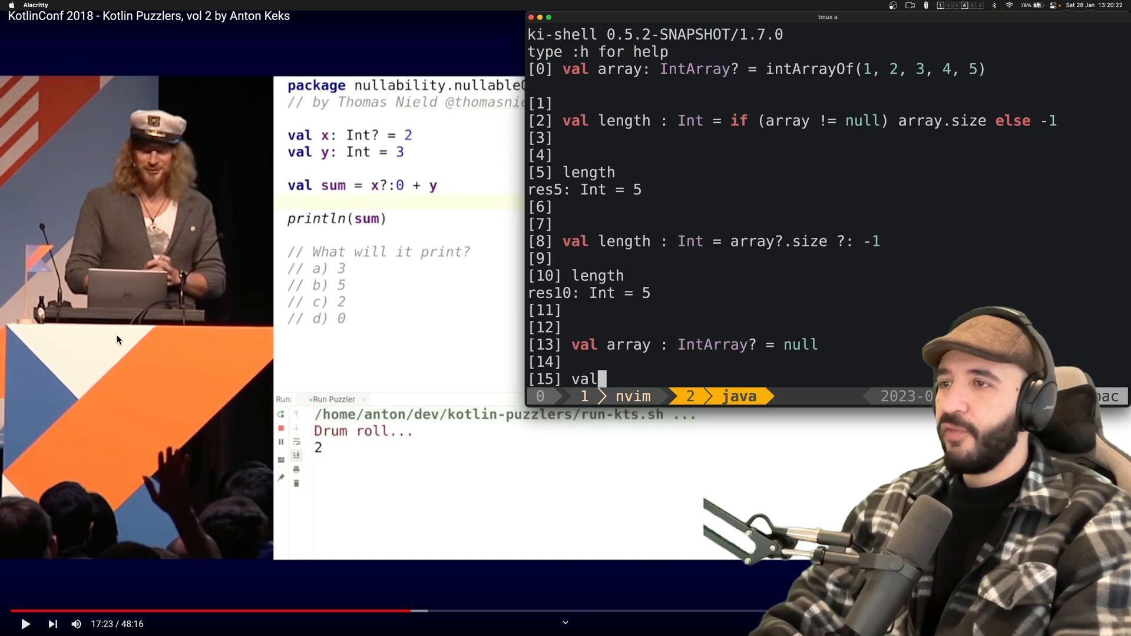
text(length : Int = array?.size)
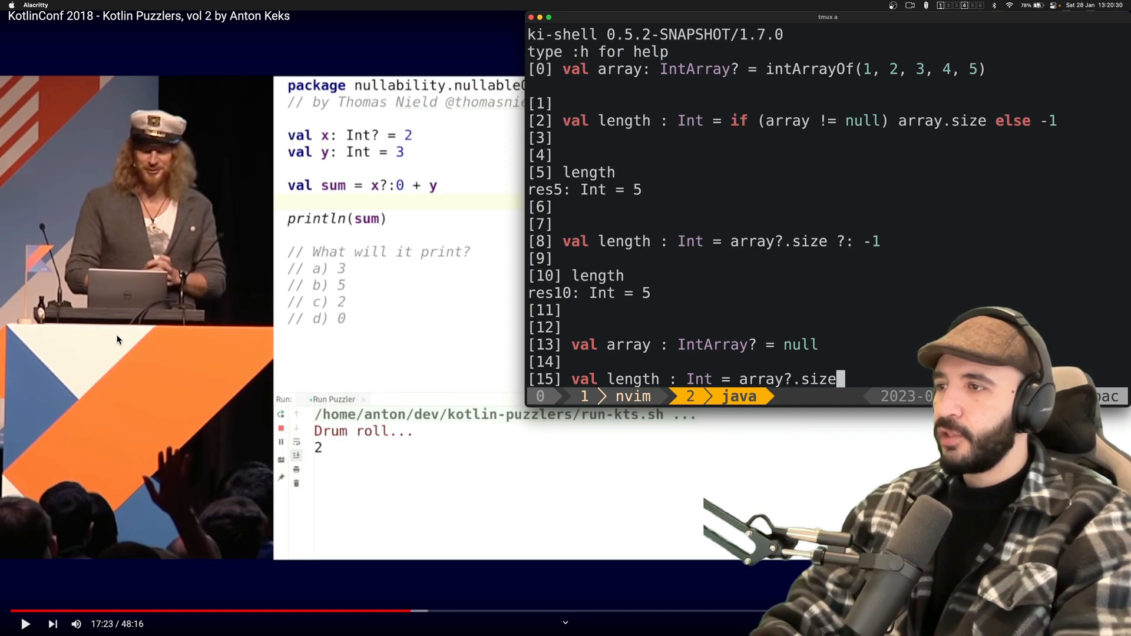
text(?: -1)
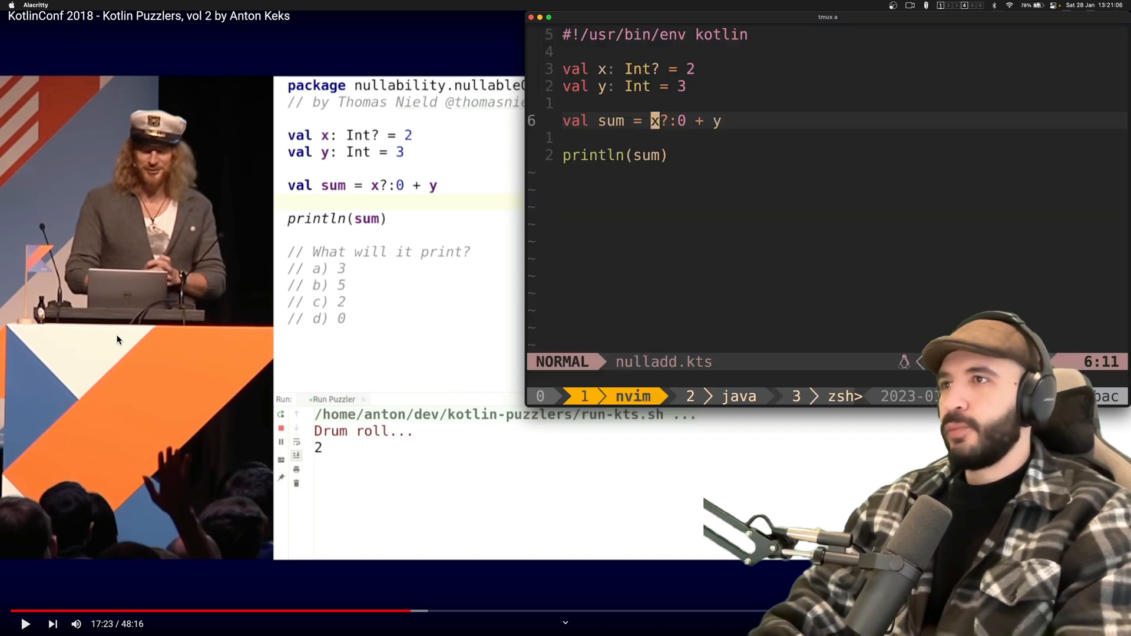
Visually select x?:0 + y on the sum line of nulladd.kts
key(v)
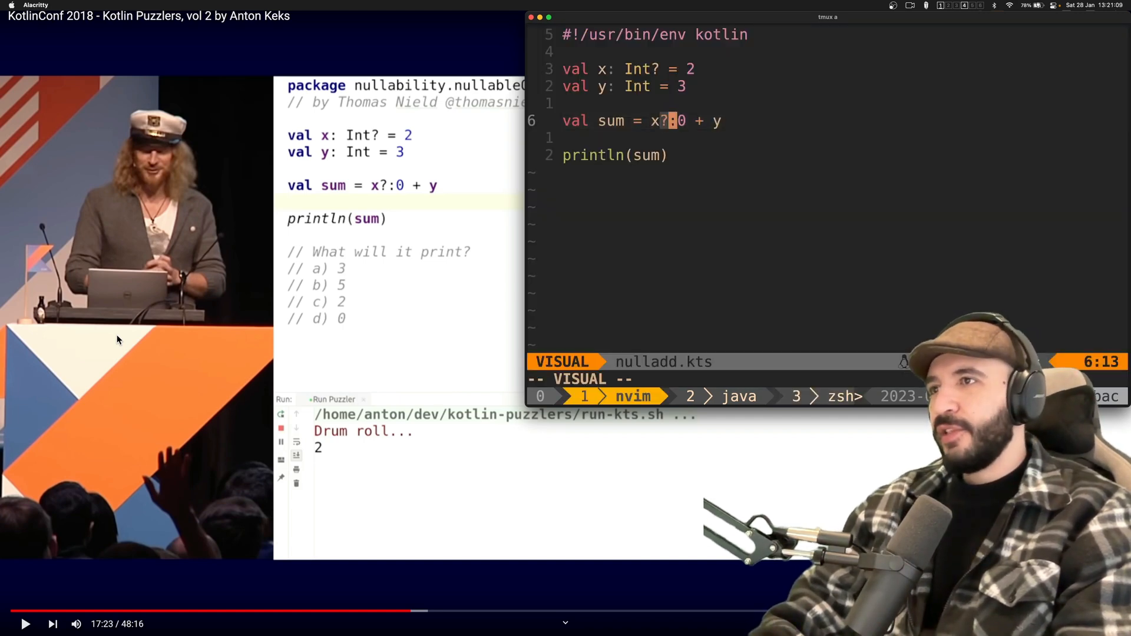
key(Escape)
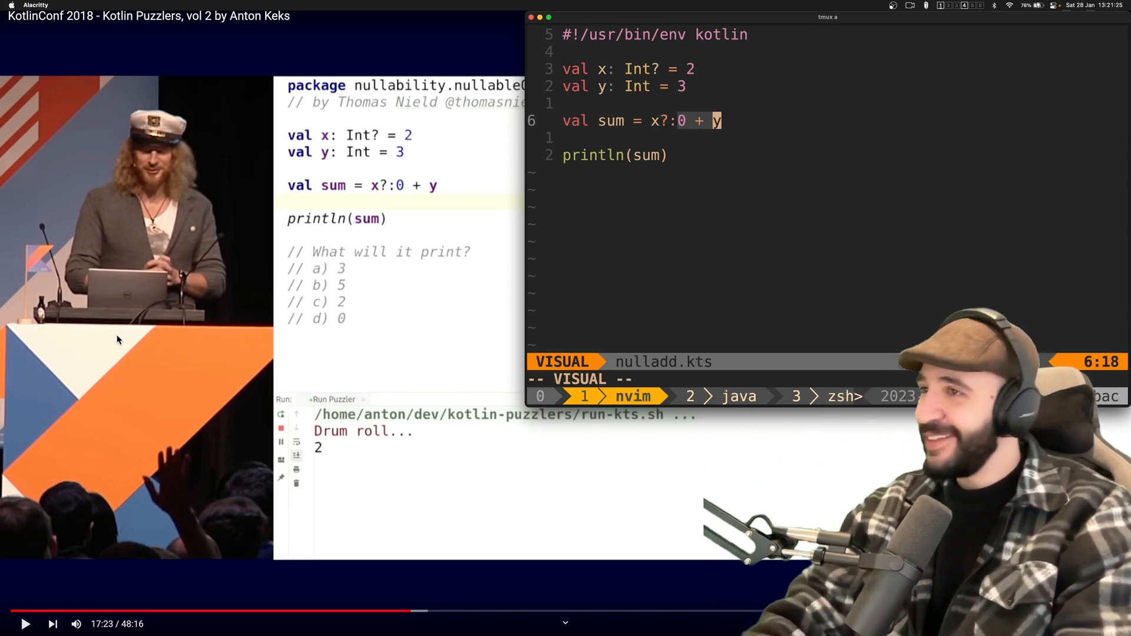
key(Escape)
text(null)
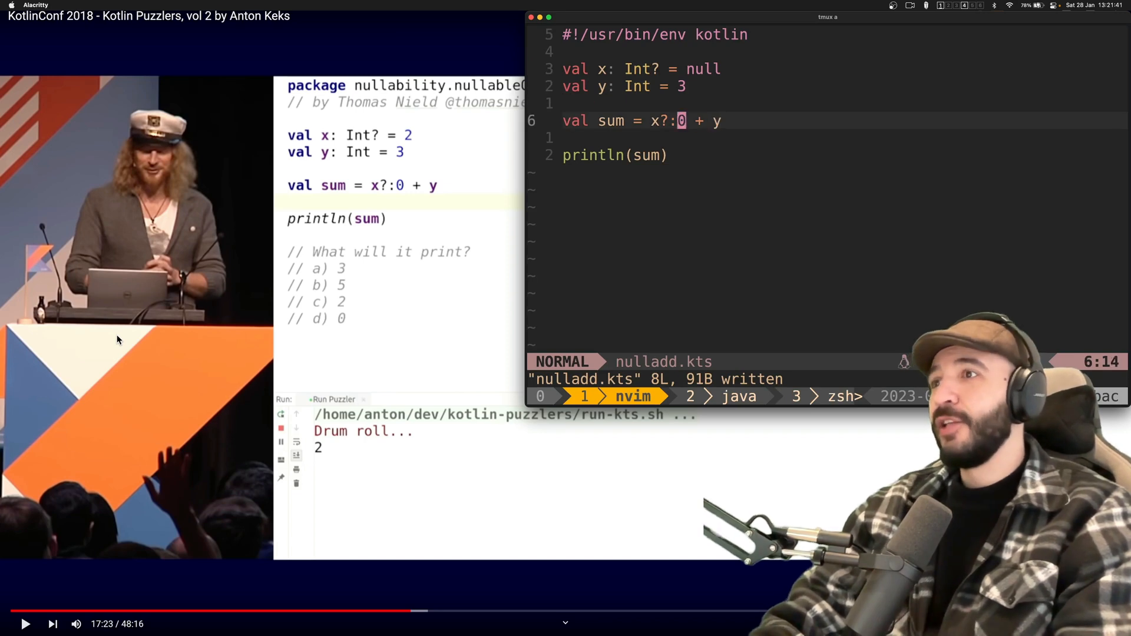
Save nulladd.kts with x = null and reselect 0 + y in the sum line
key(v)
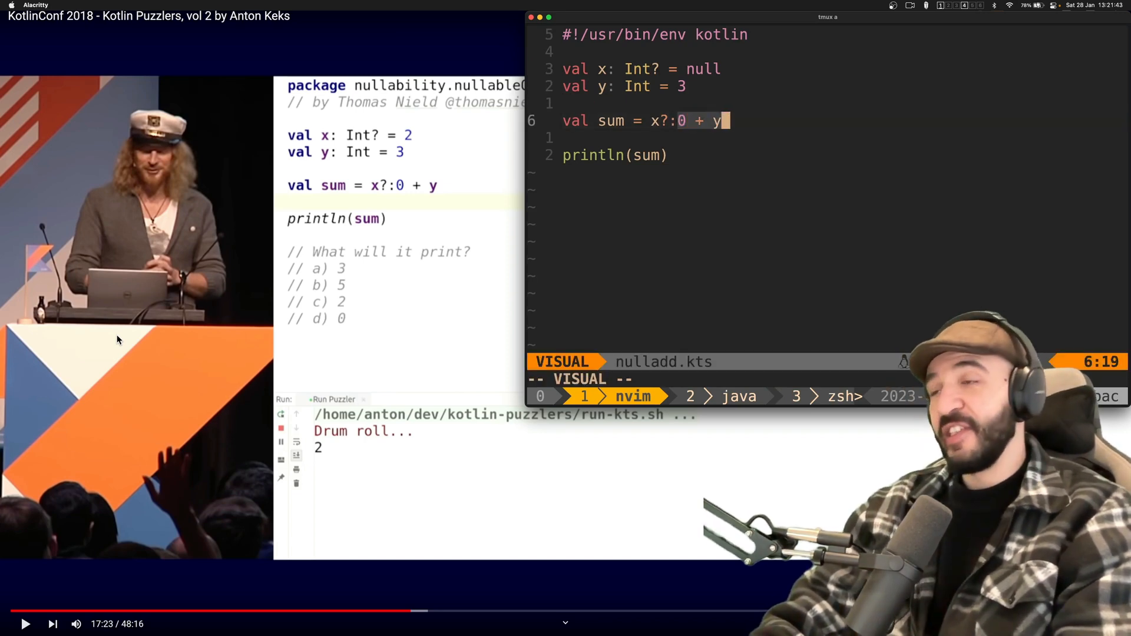
key(Escape)
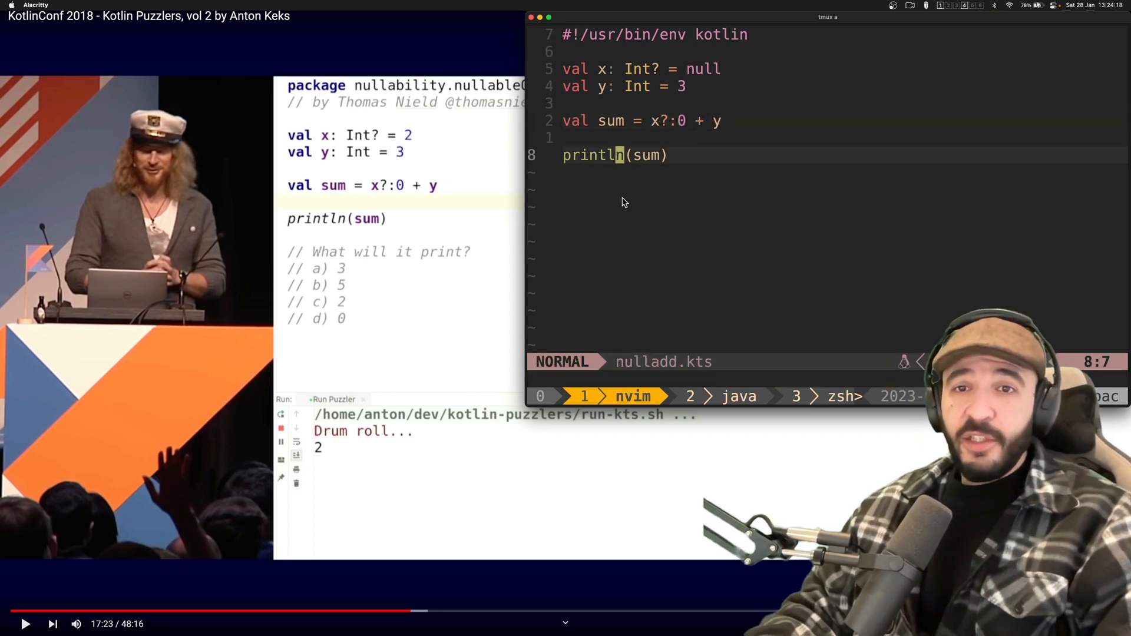